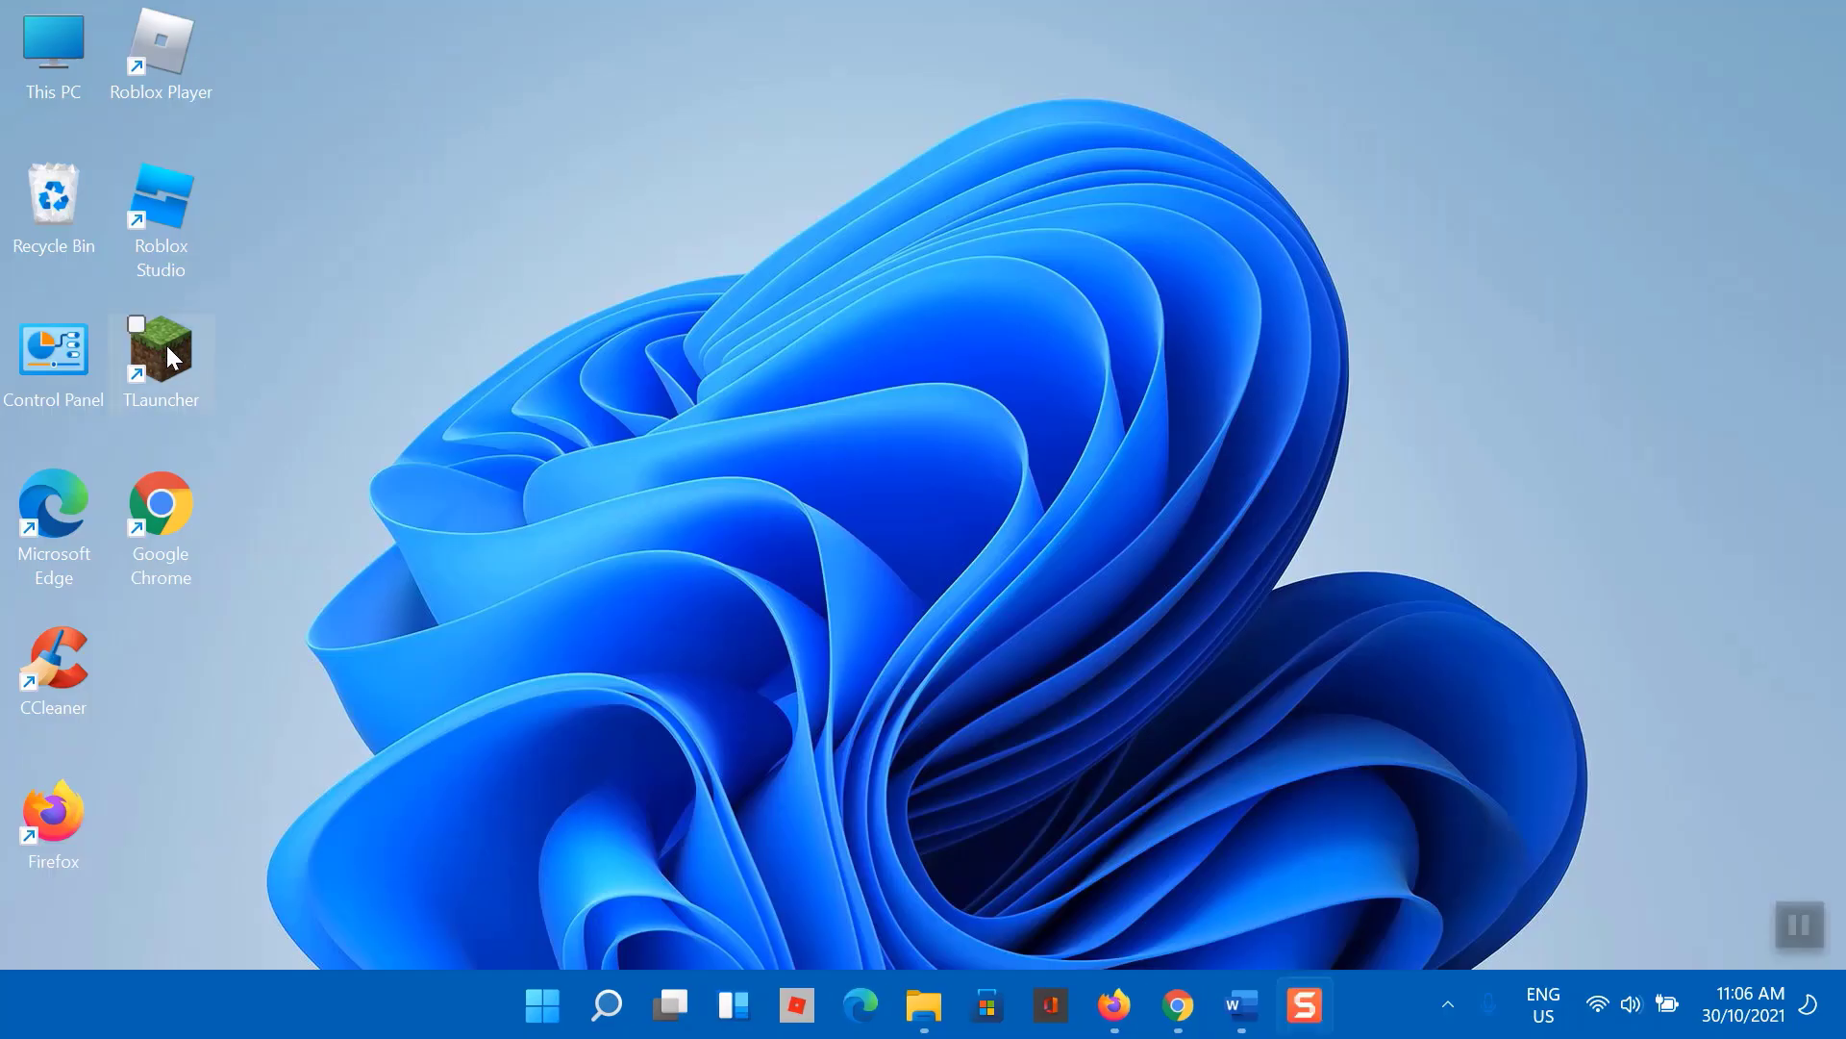
Step: Launch TLauncher and try starting Minecraft 1.17.1, triggering the JNI error
double_click(159, 353)
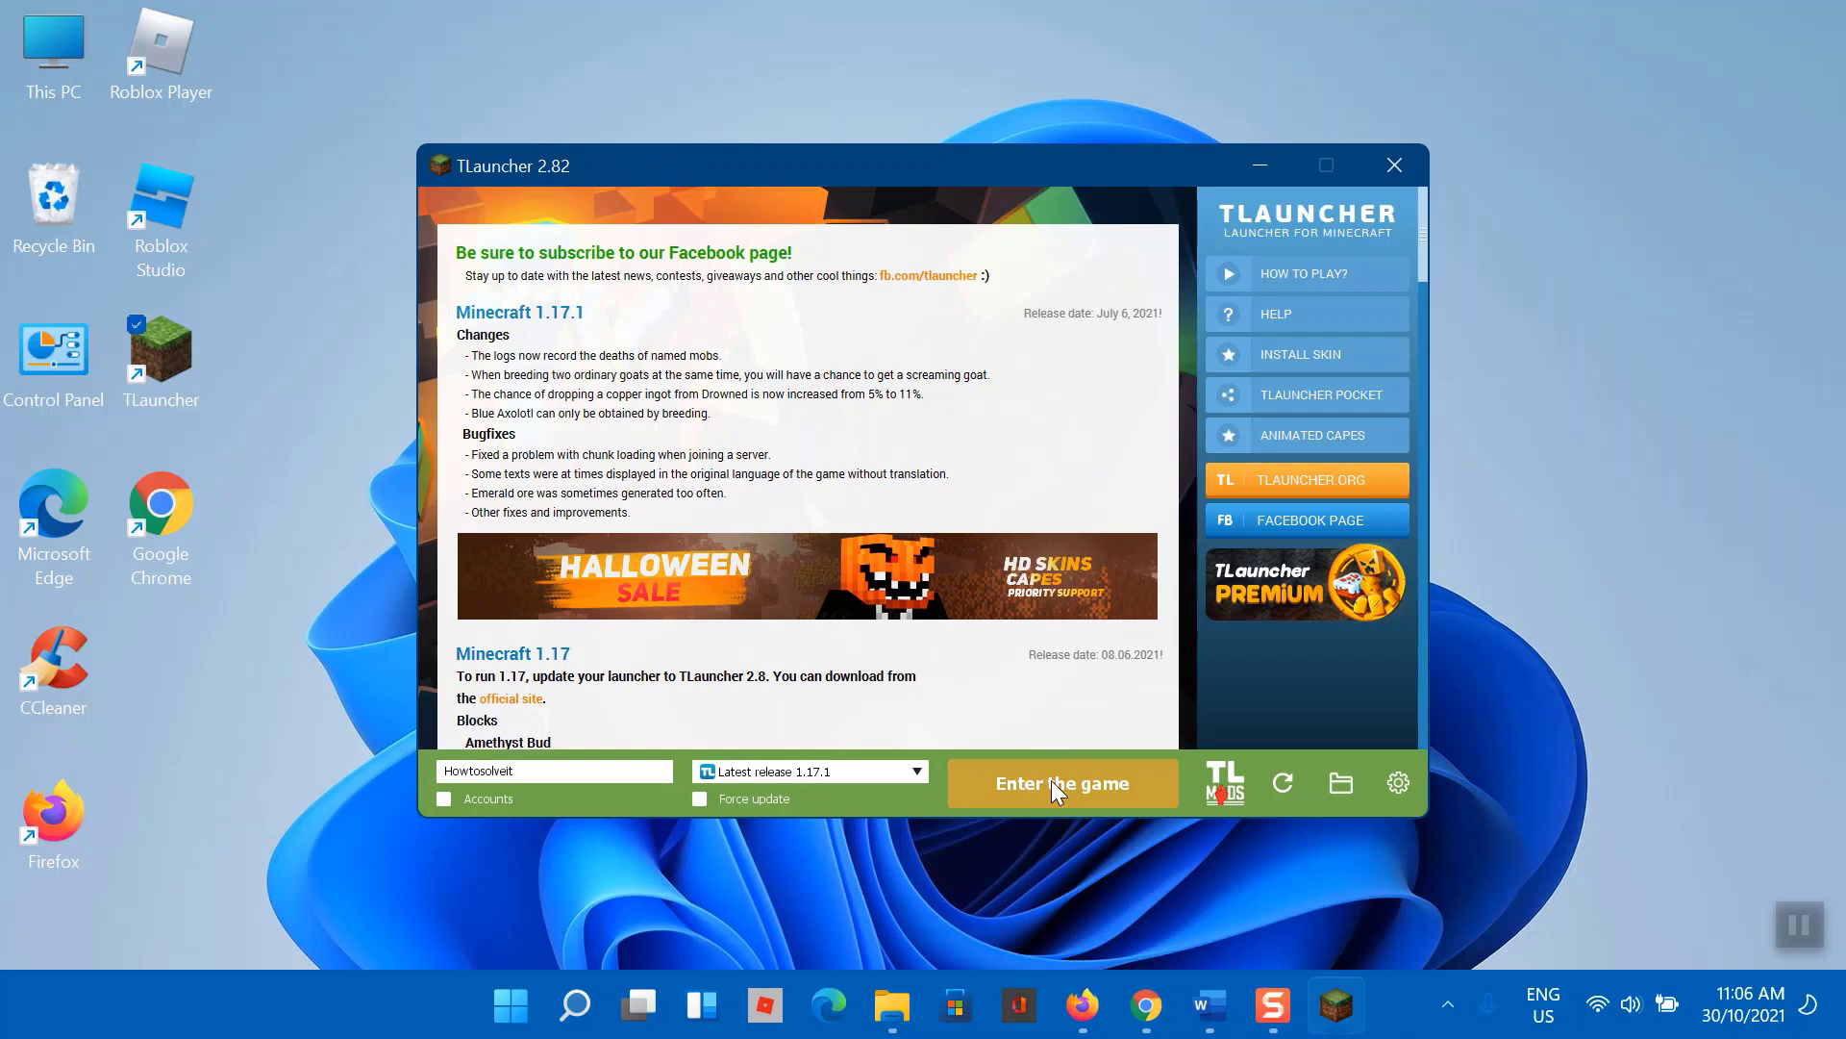
left_click(1061, 783)
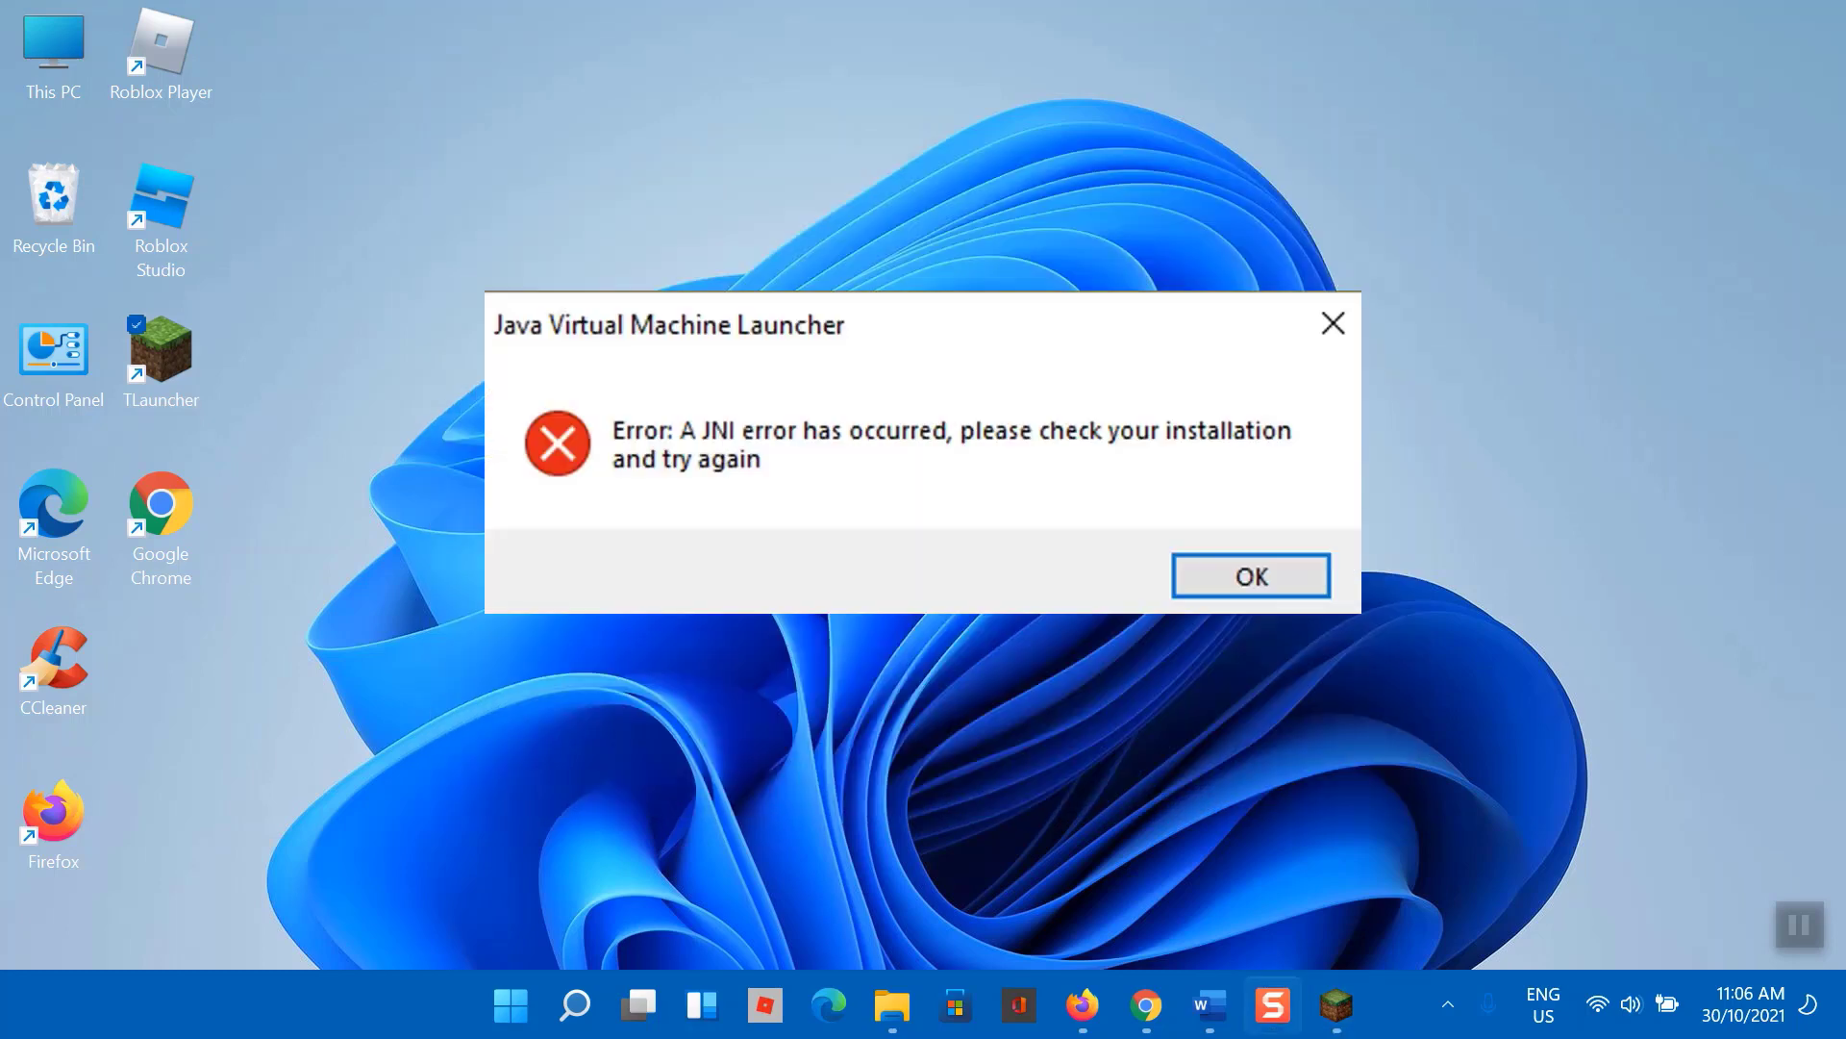
mouse_move(688, 763)
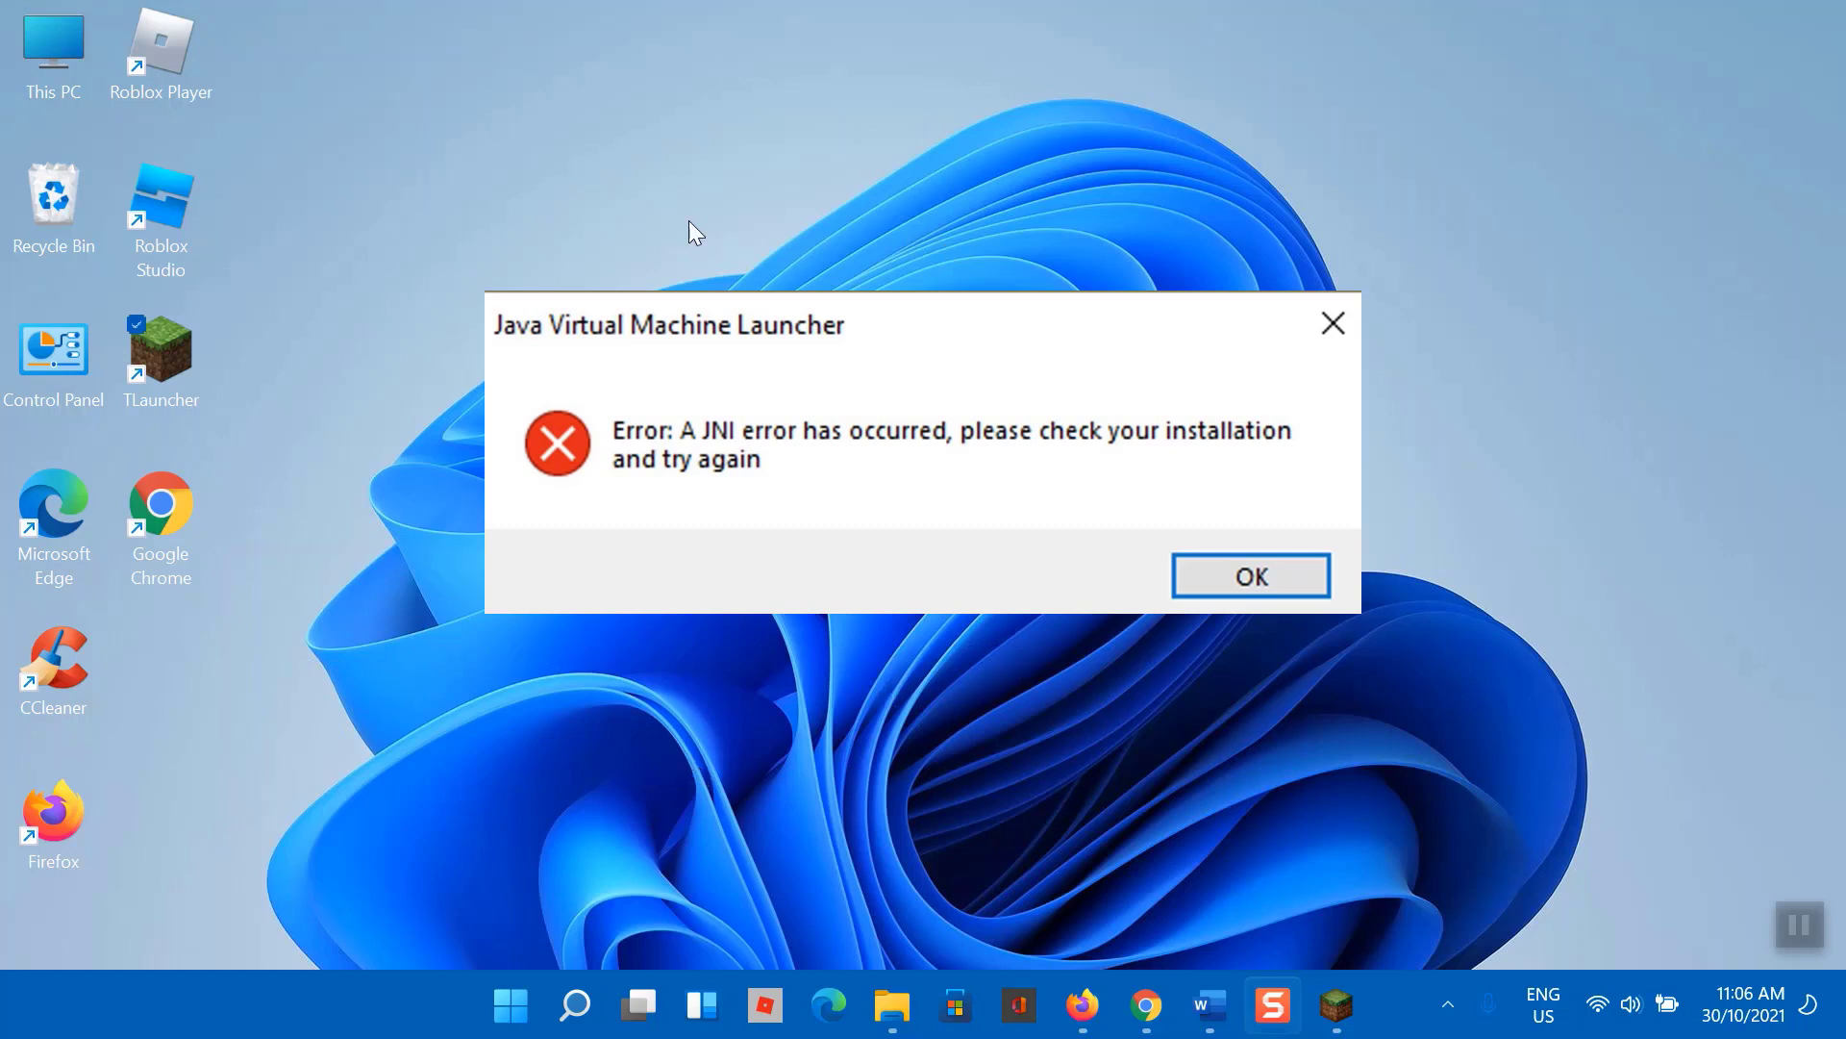
mouse_move(628, 237)
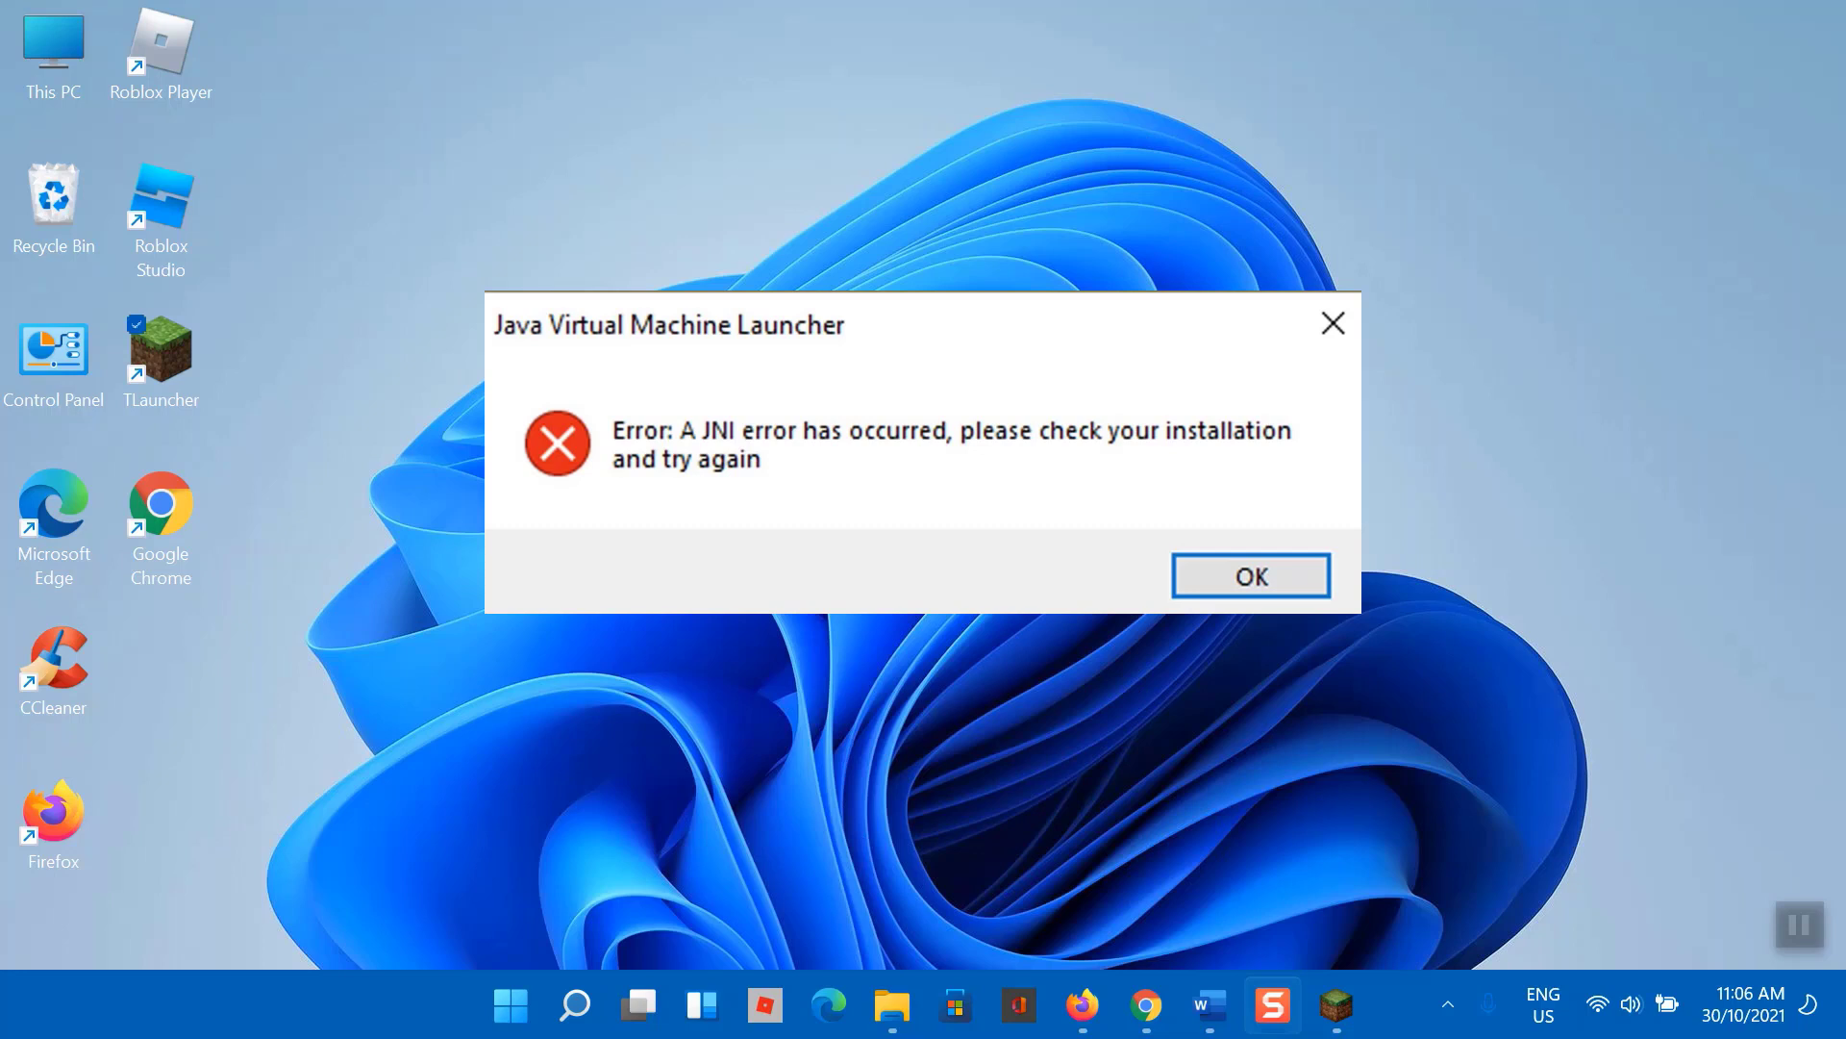
mouse_move(1229, 742)
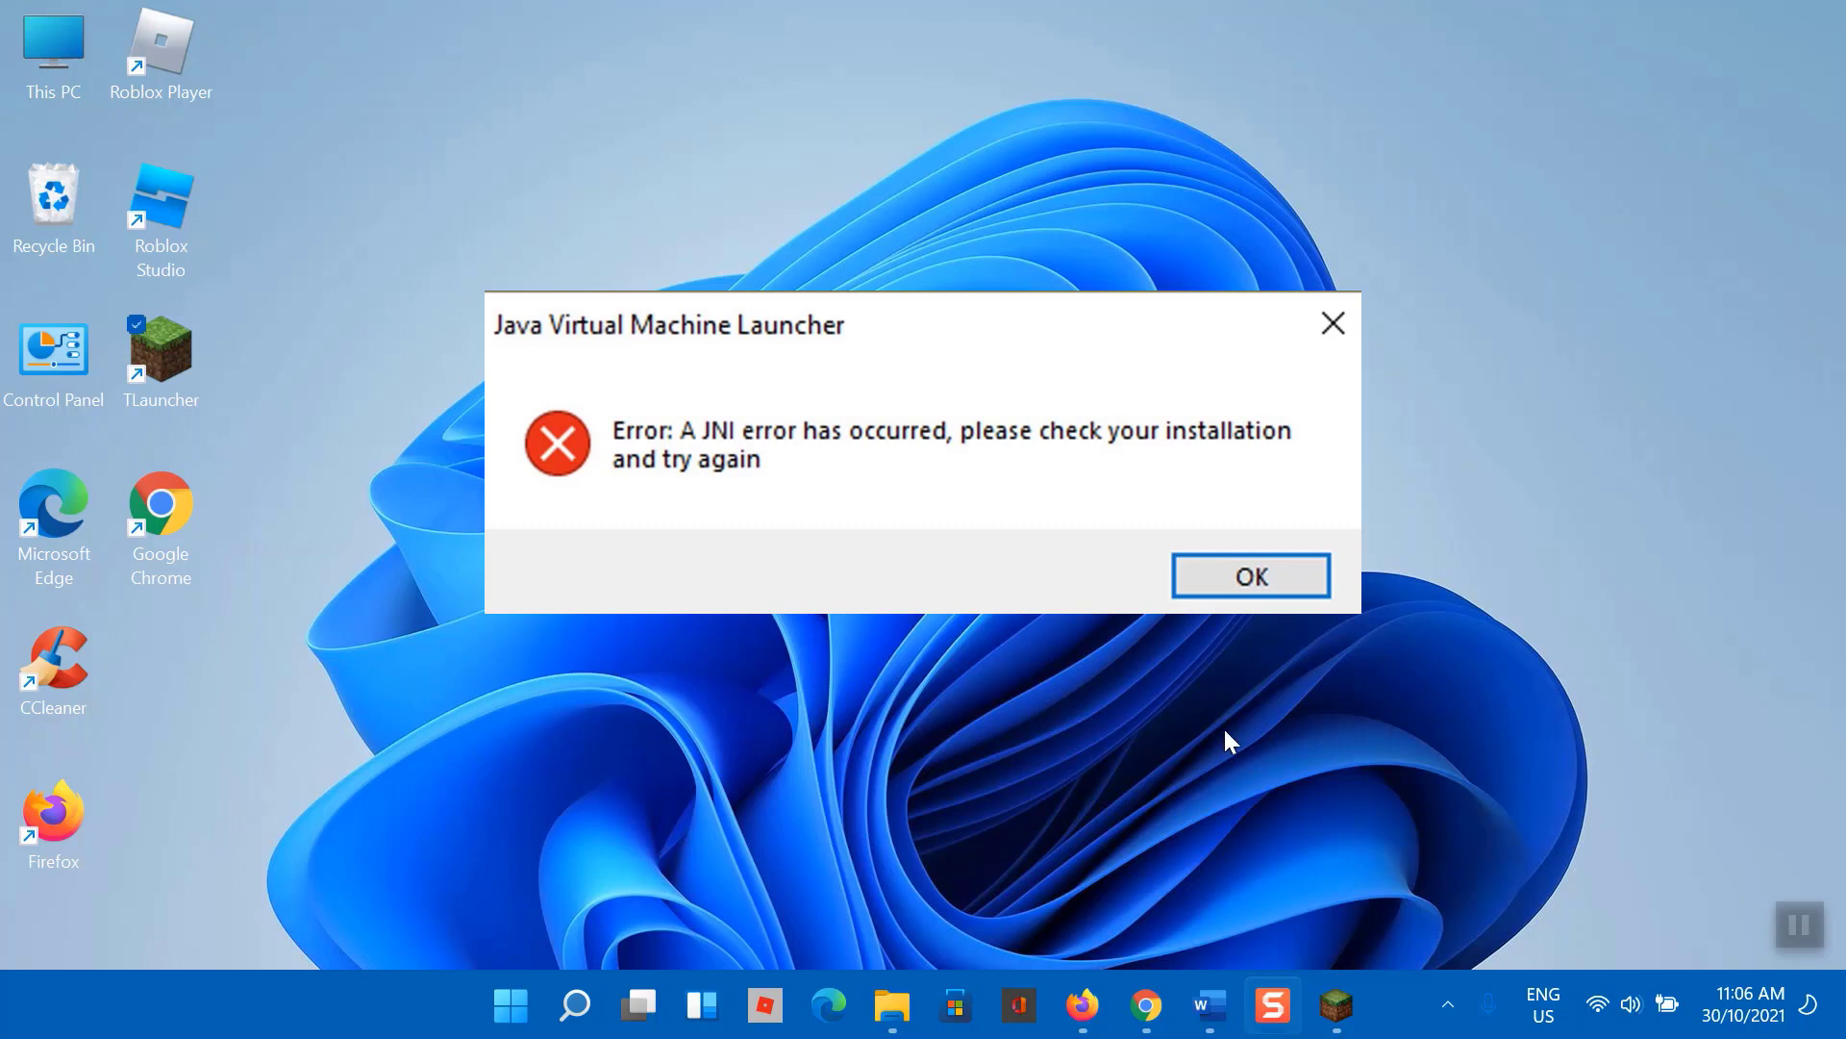
Step: Dismiss the JNI error with OK and close the TLauncher window
left_click(1249, 577)
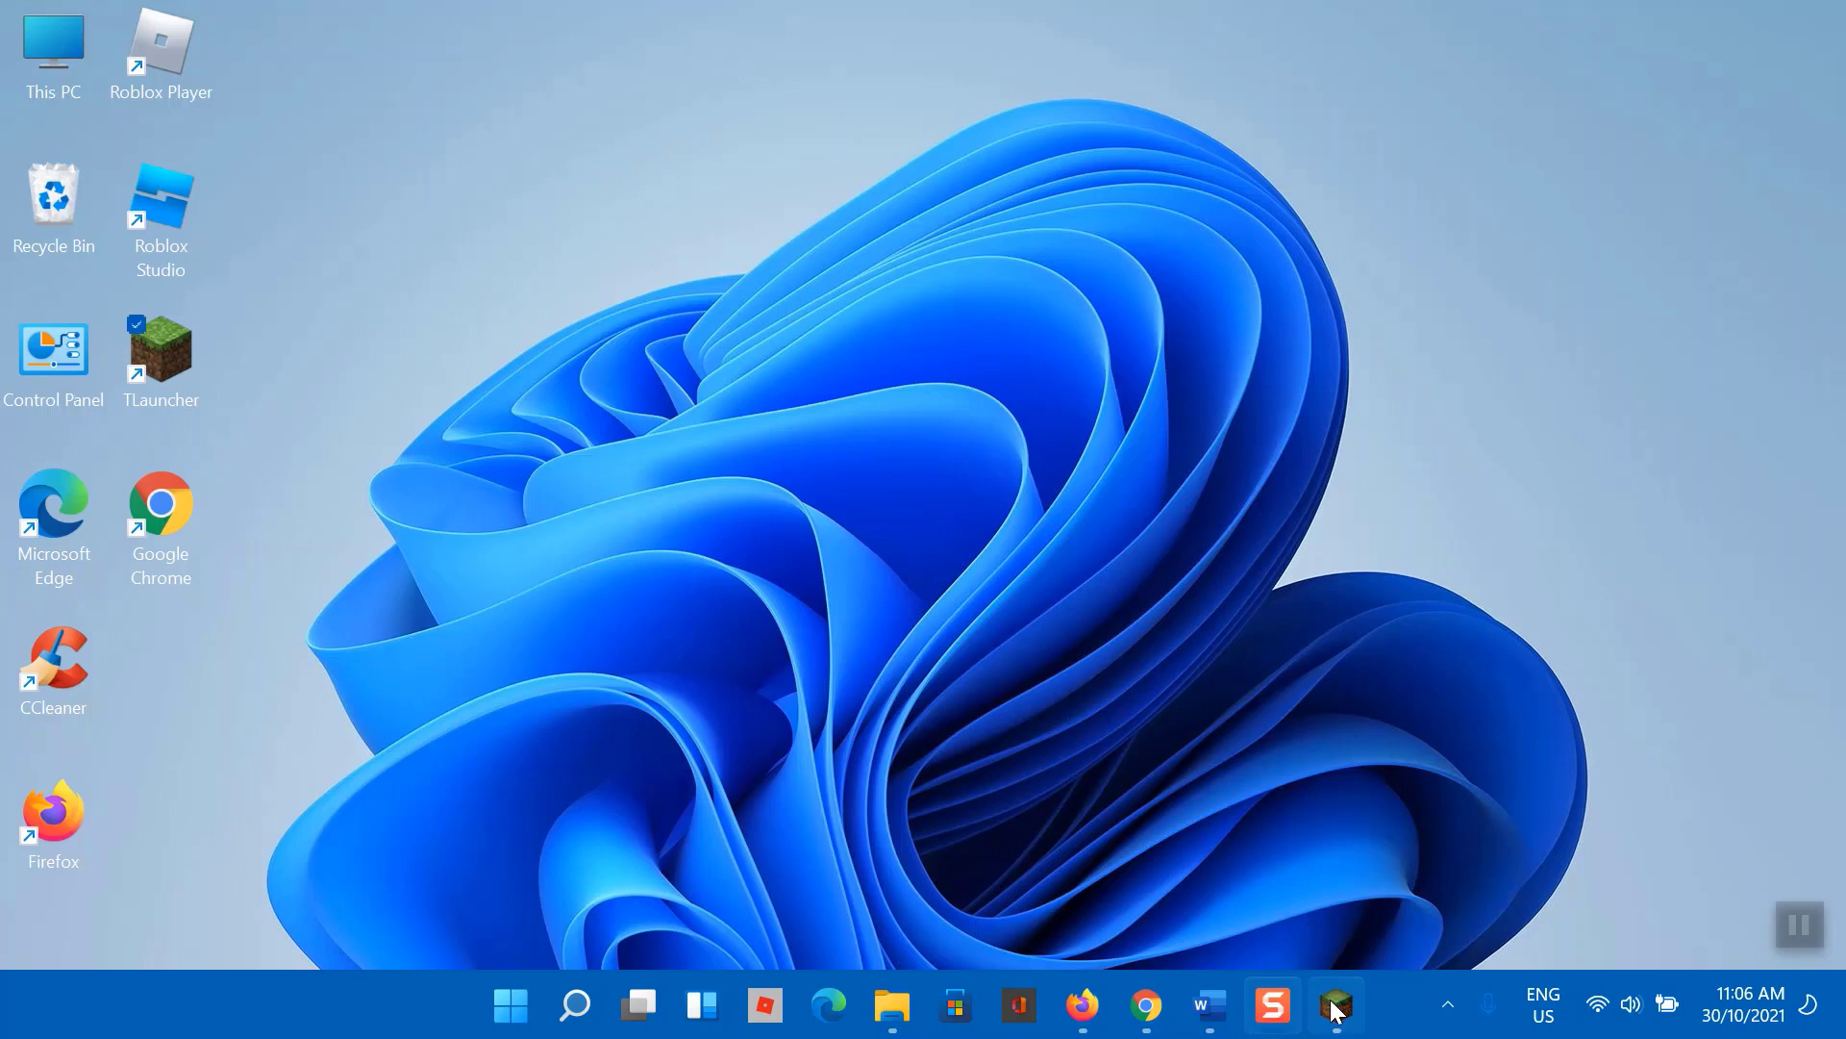
left_click(1334, 1006)
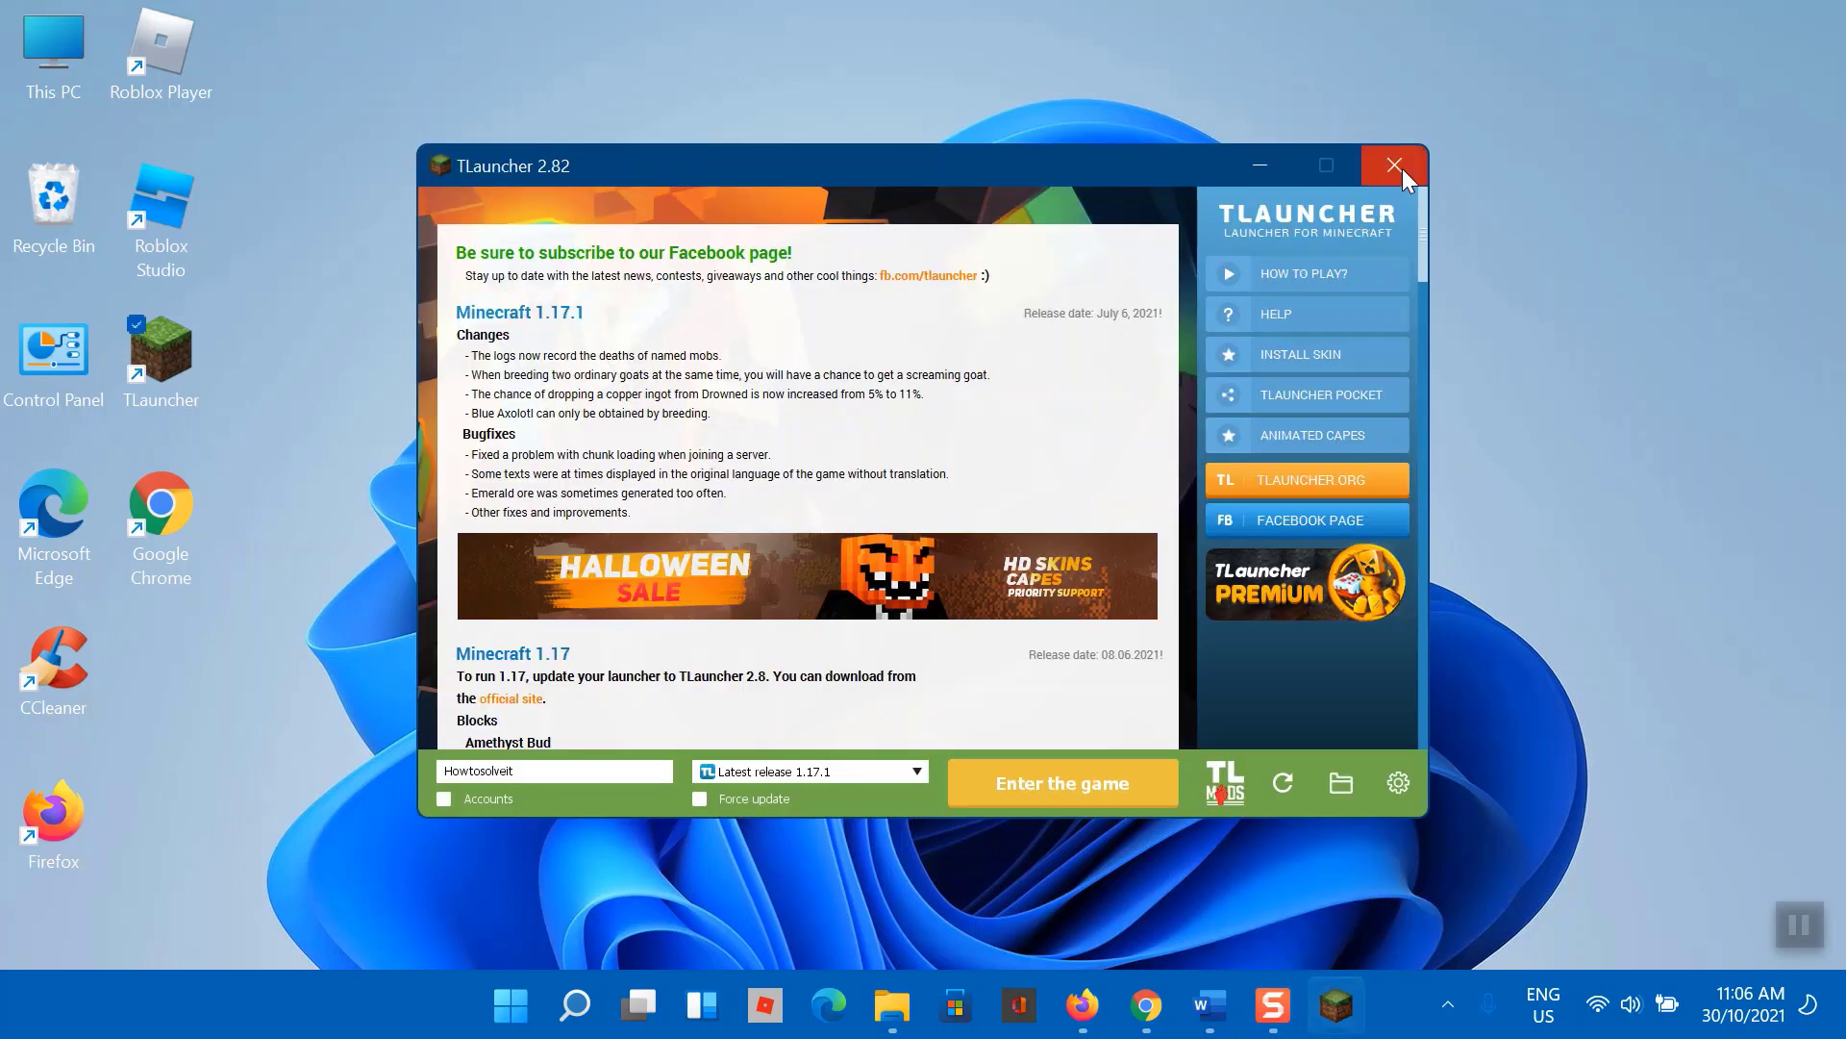
left_click(1394, 165)
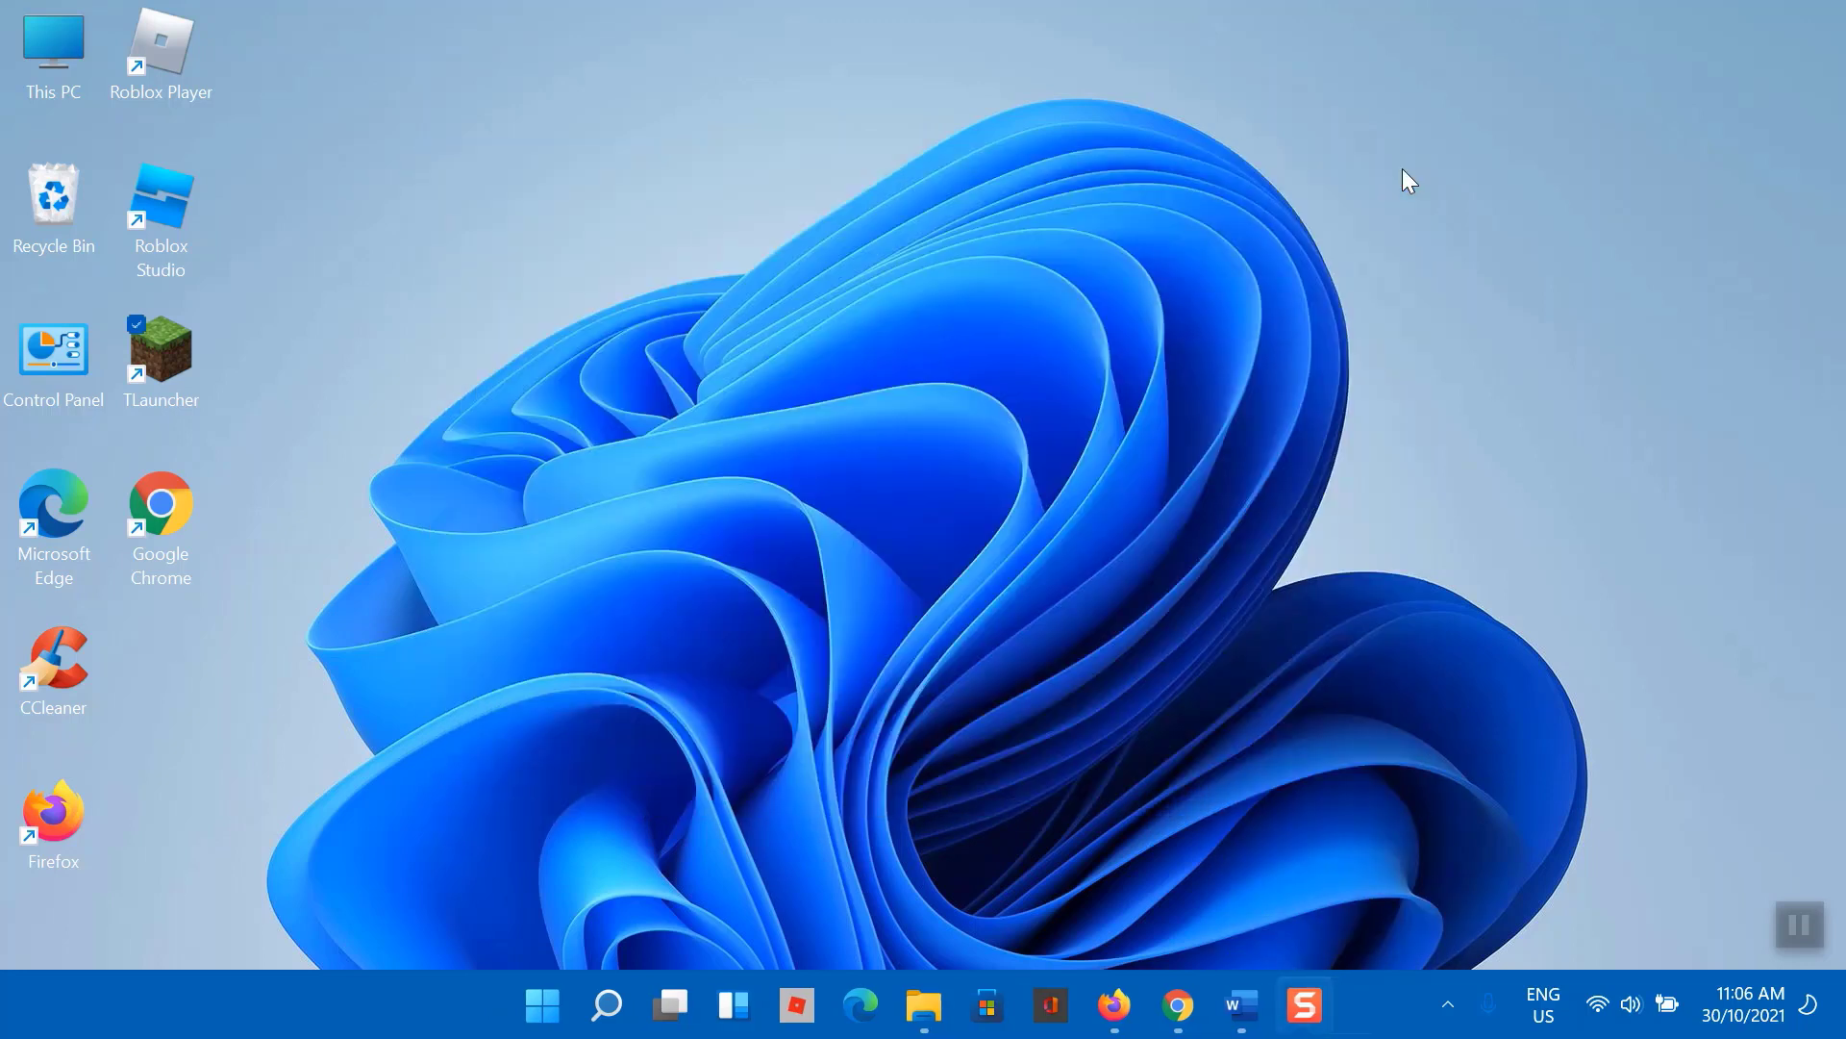
mouse_move(1228, 462)
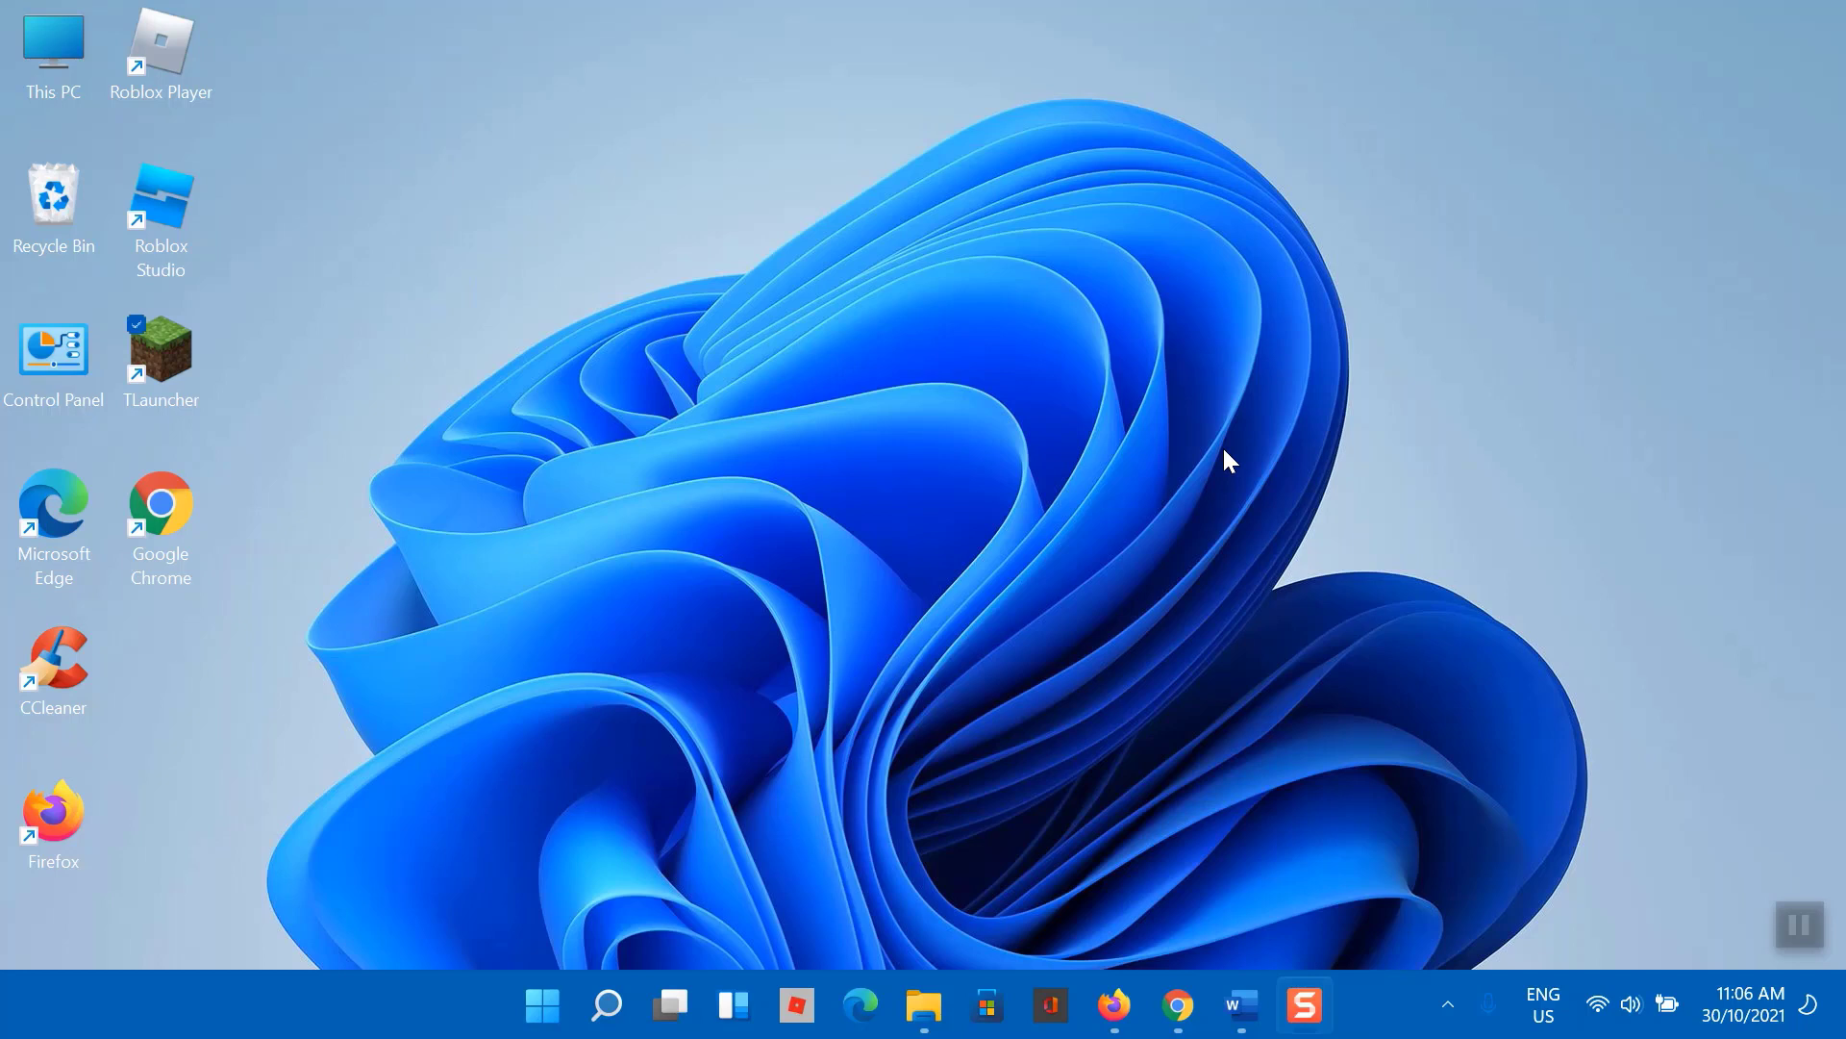
mouse_move(1177, 541)
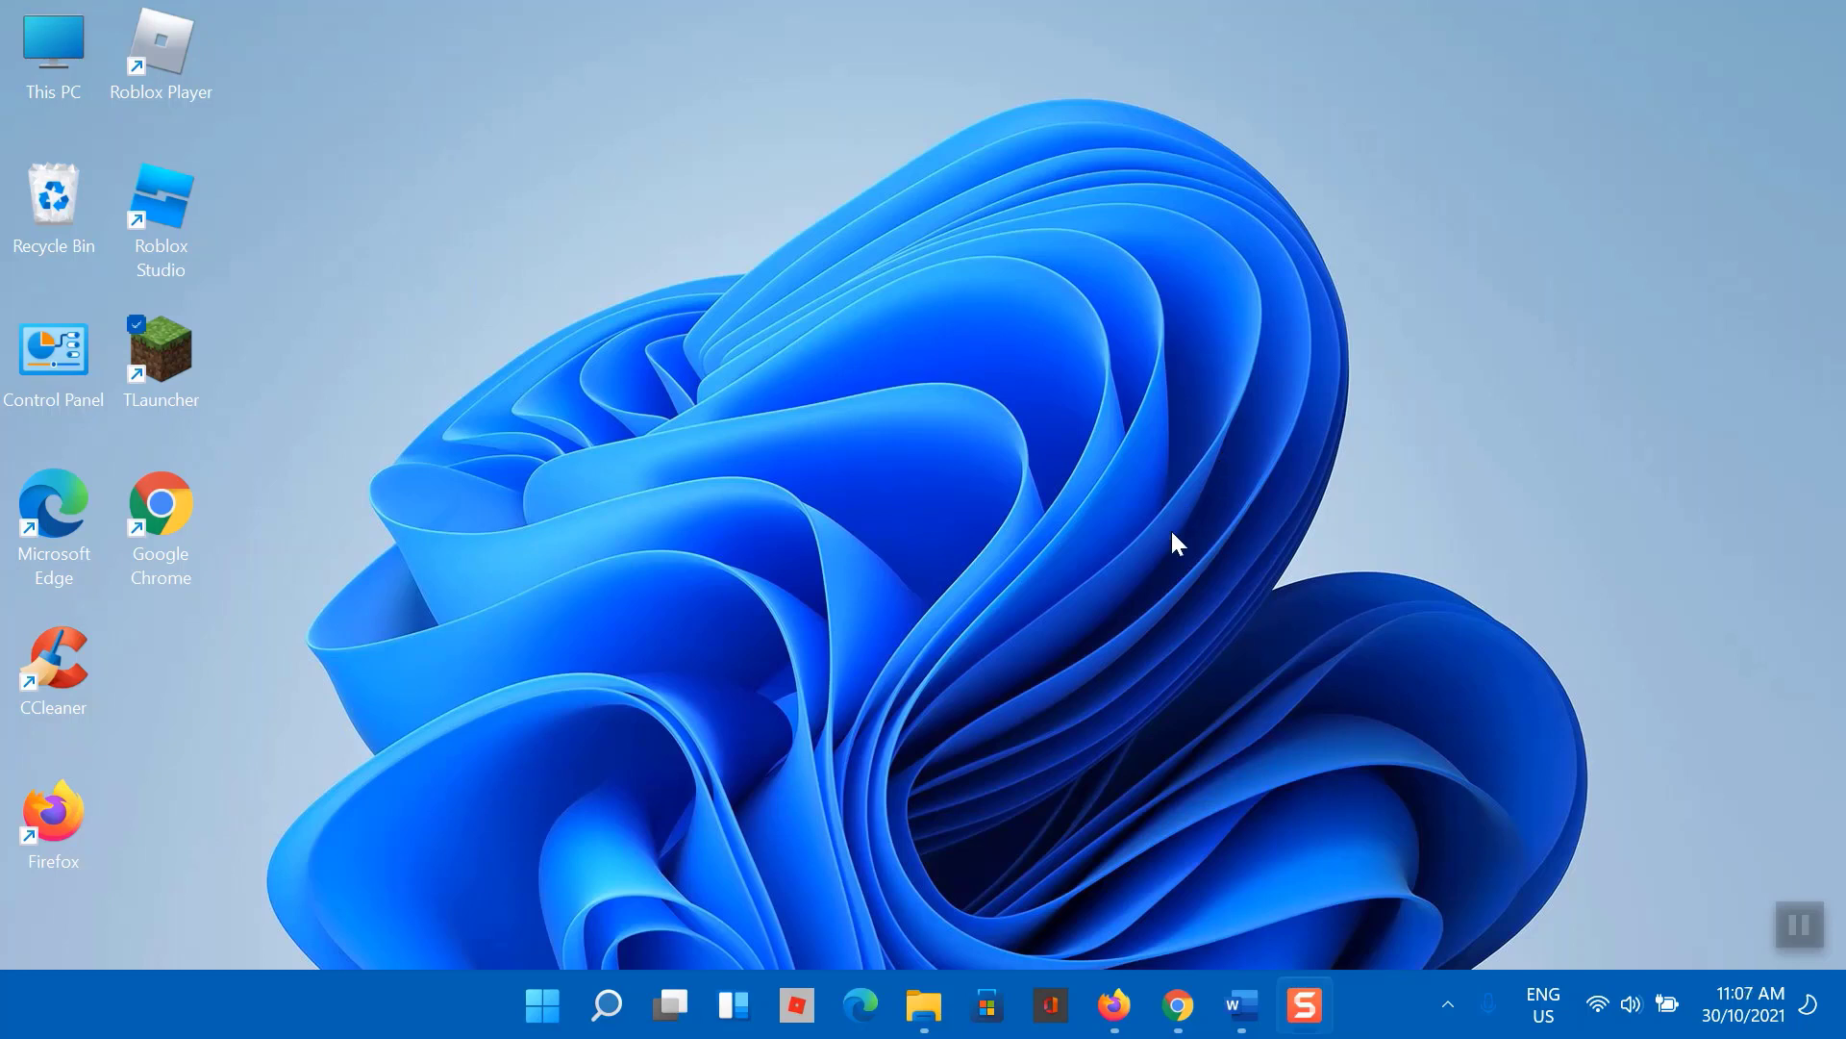
mouse_move(1156, 576)
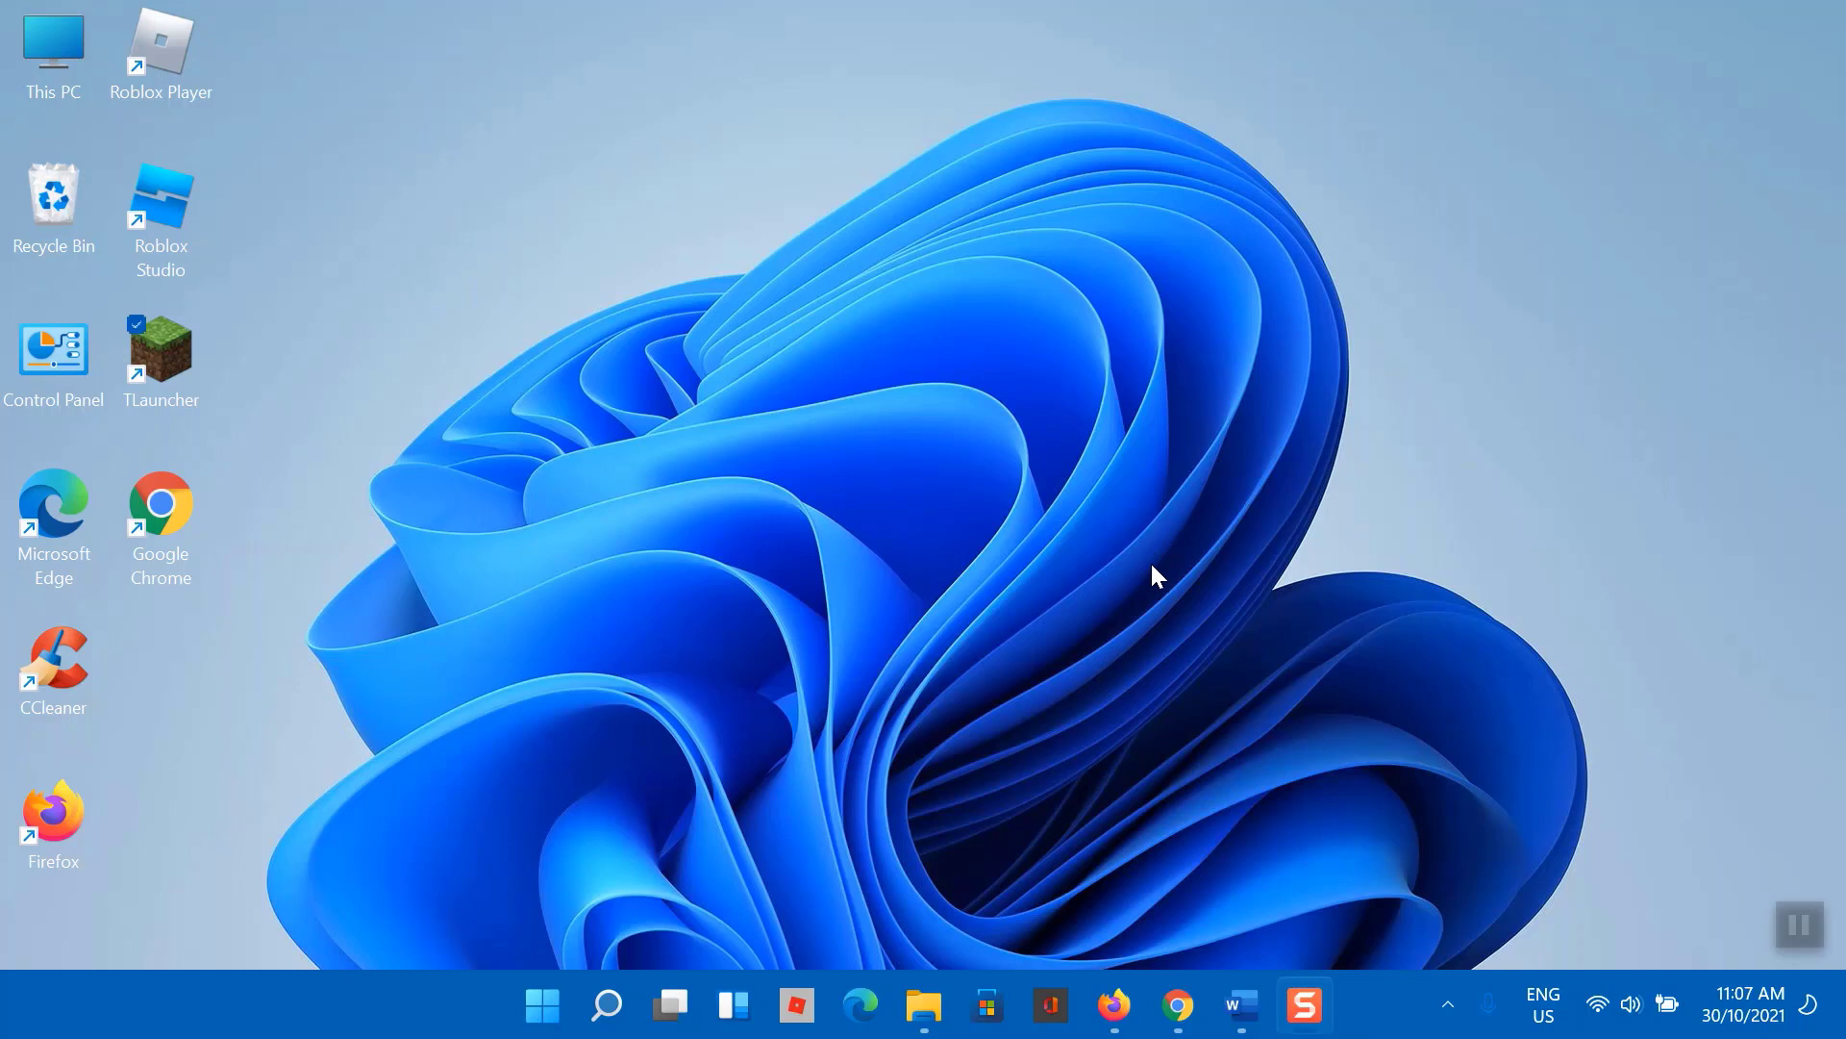
mouse_move(765, 830)
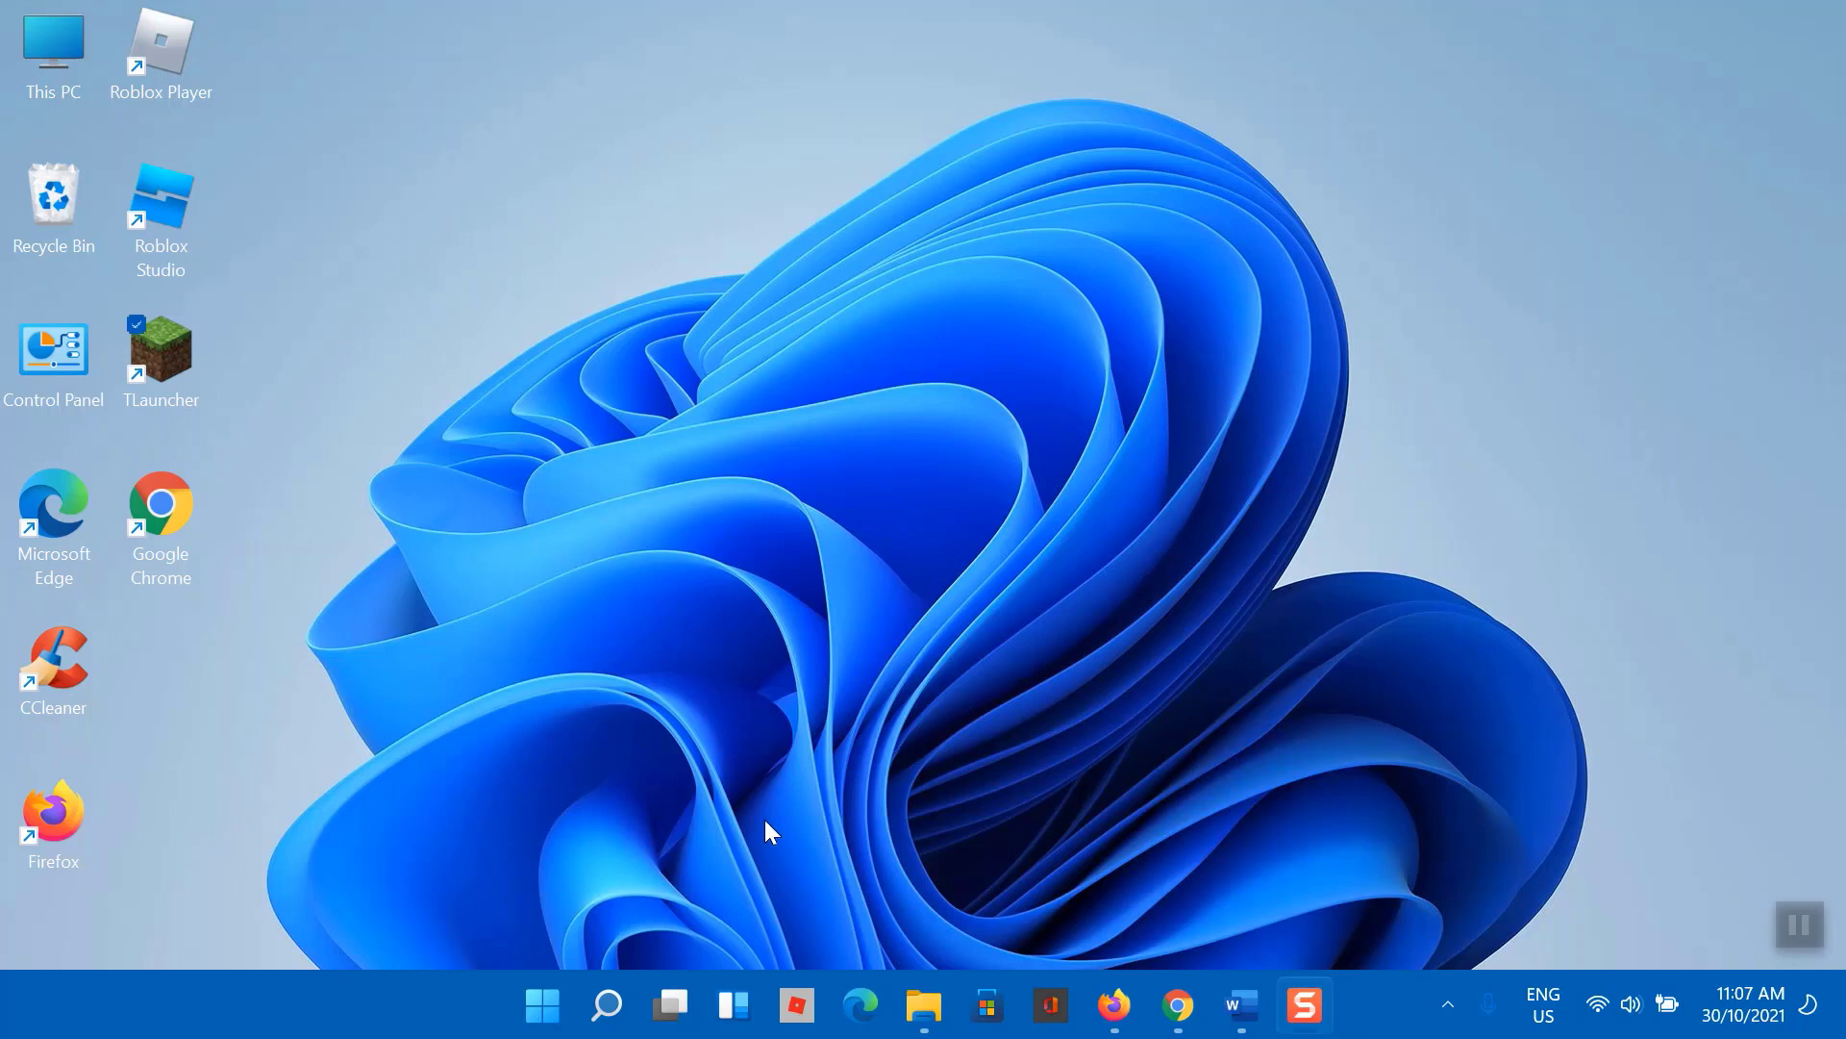
Step: Search Windows for 'con' to find and open Control Panel
left_click(604, 1004)
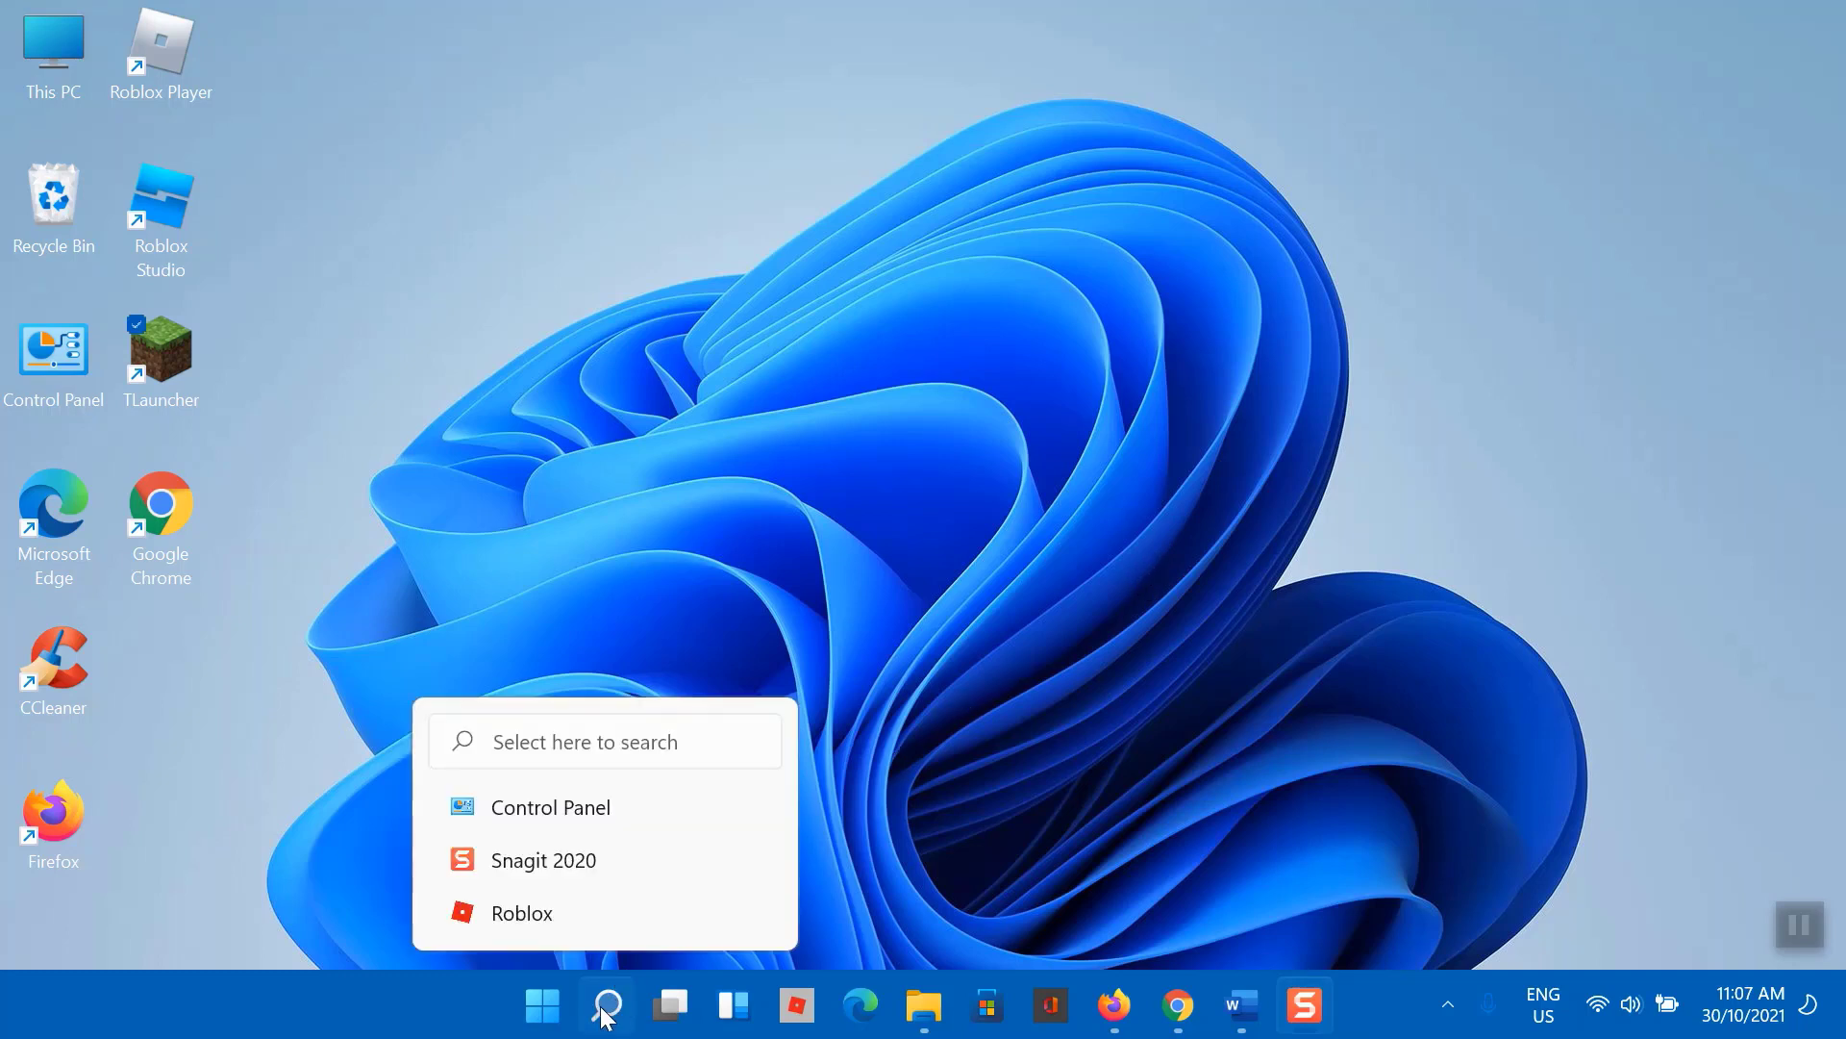
left_click(604, 1004)
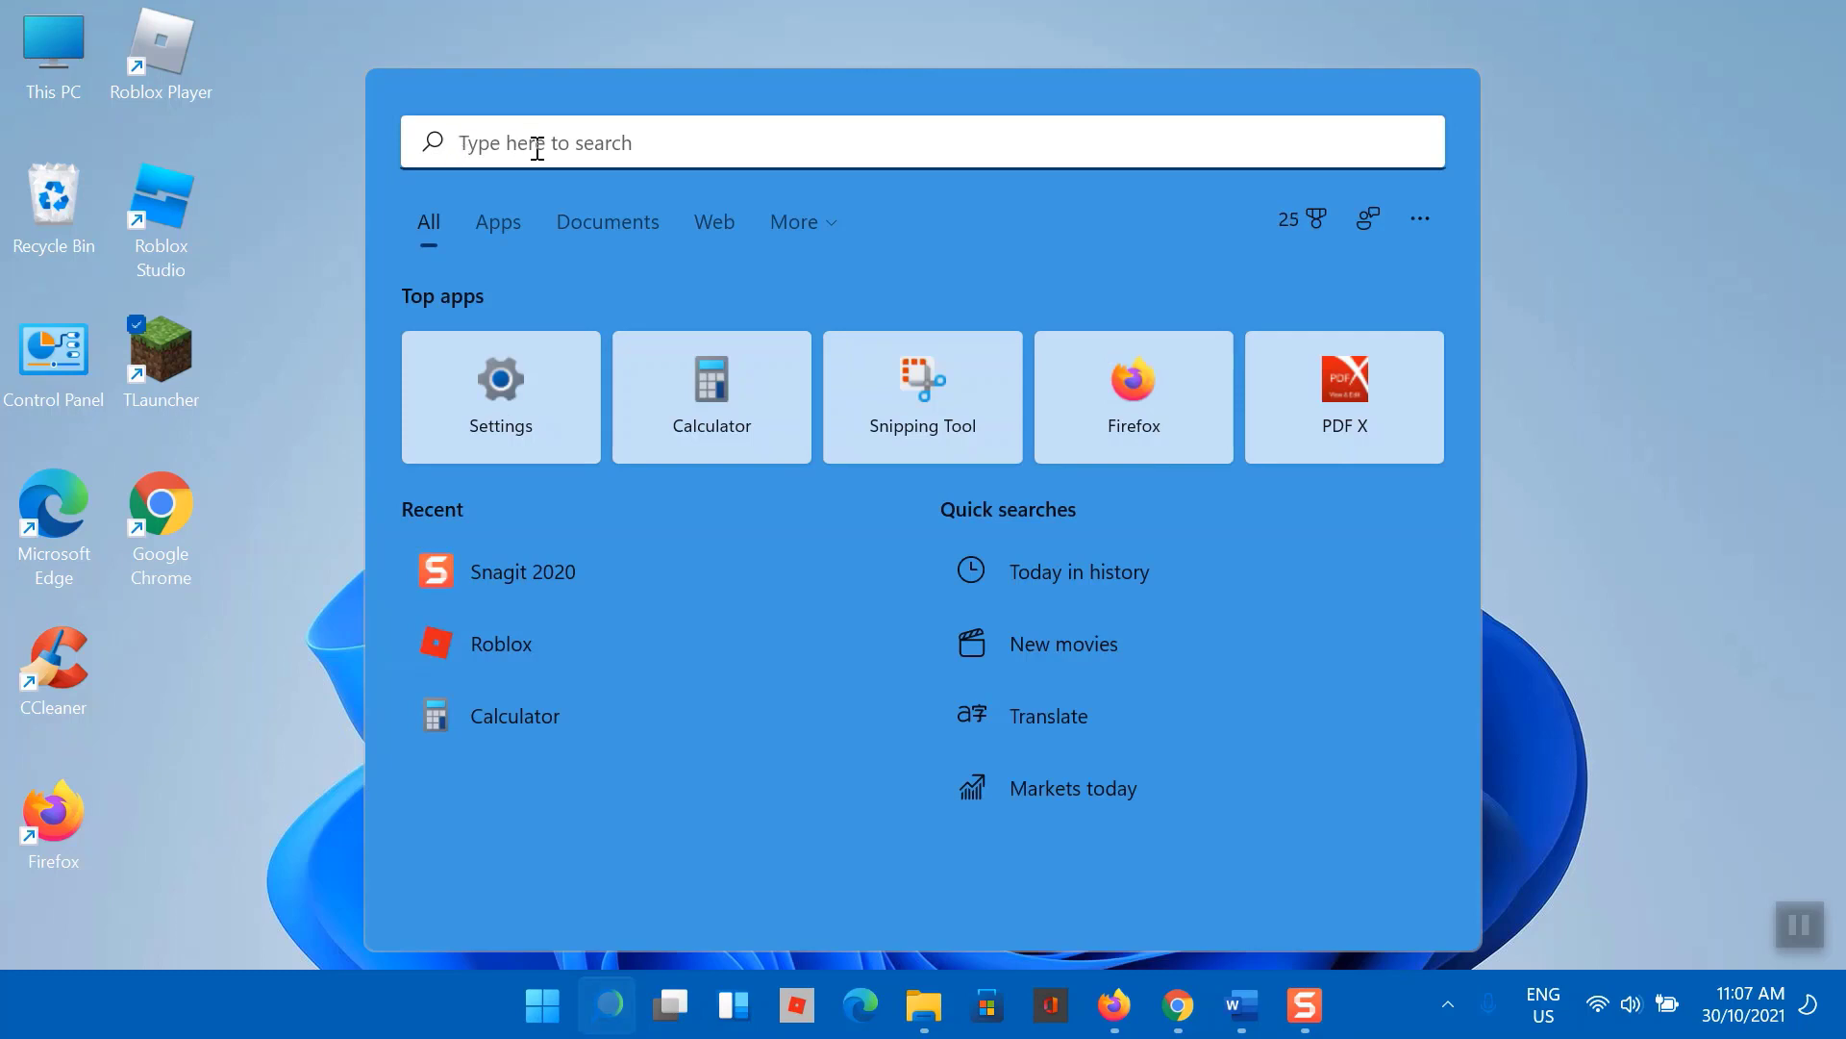
type("con")
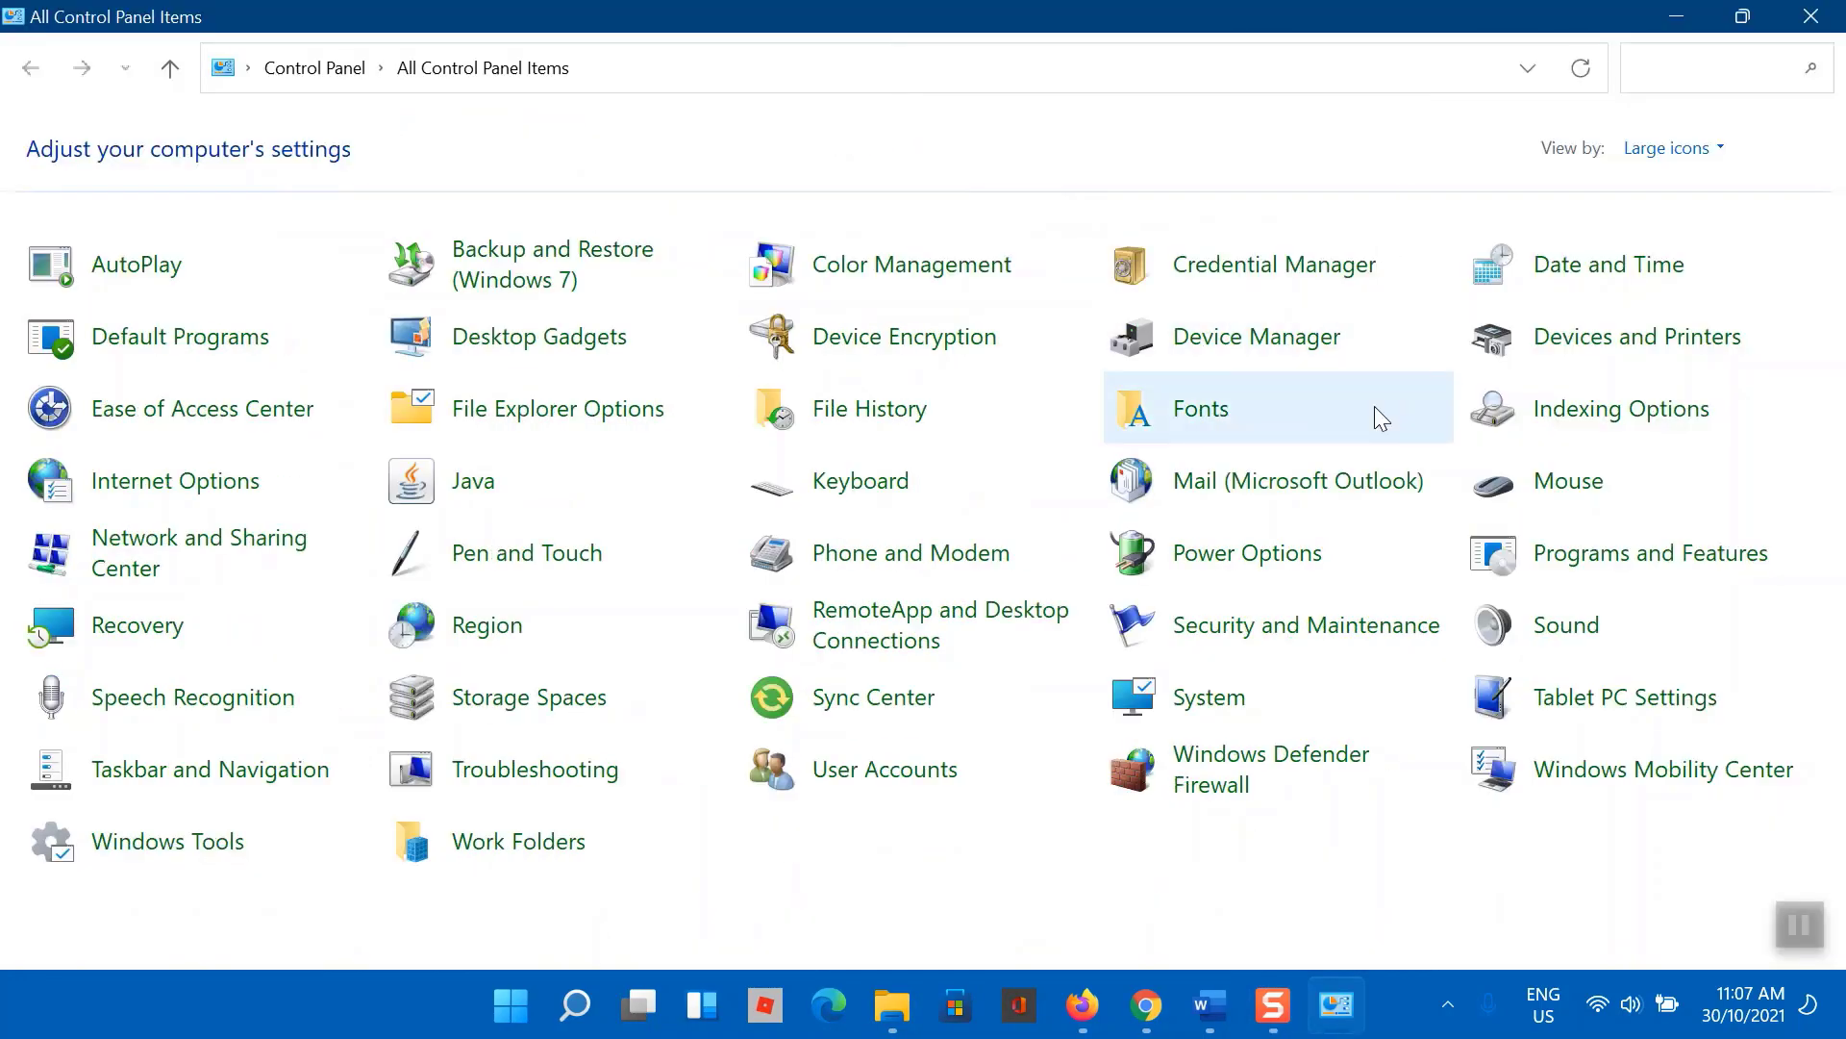
mouse_move(1648, 552)
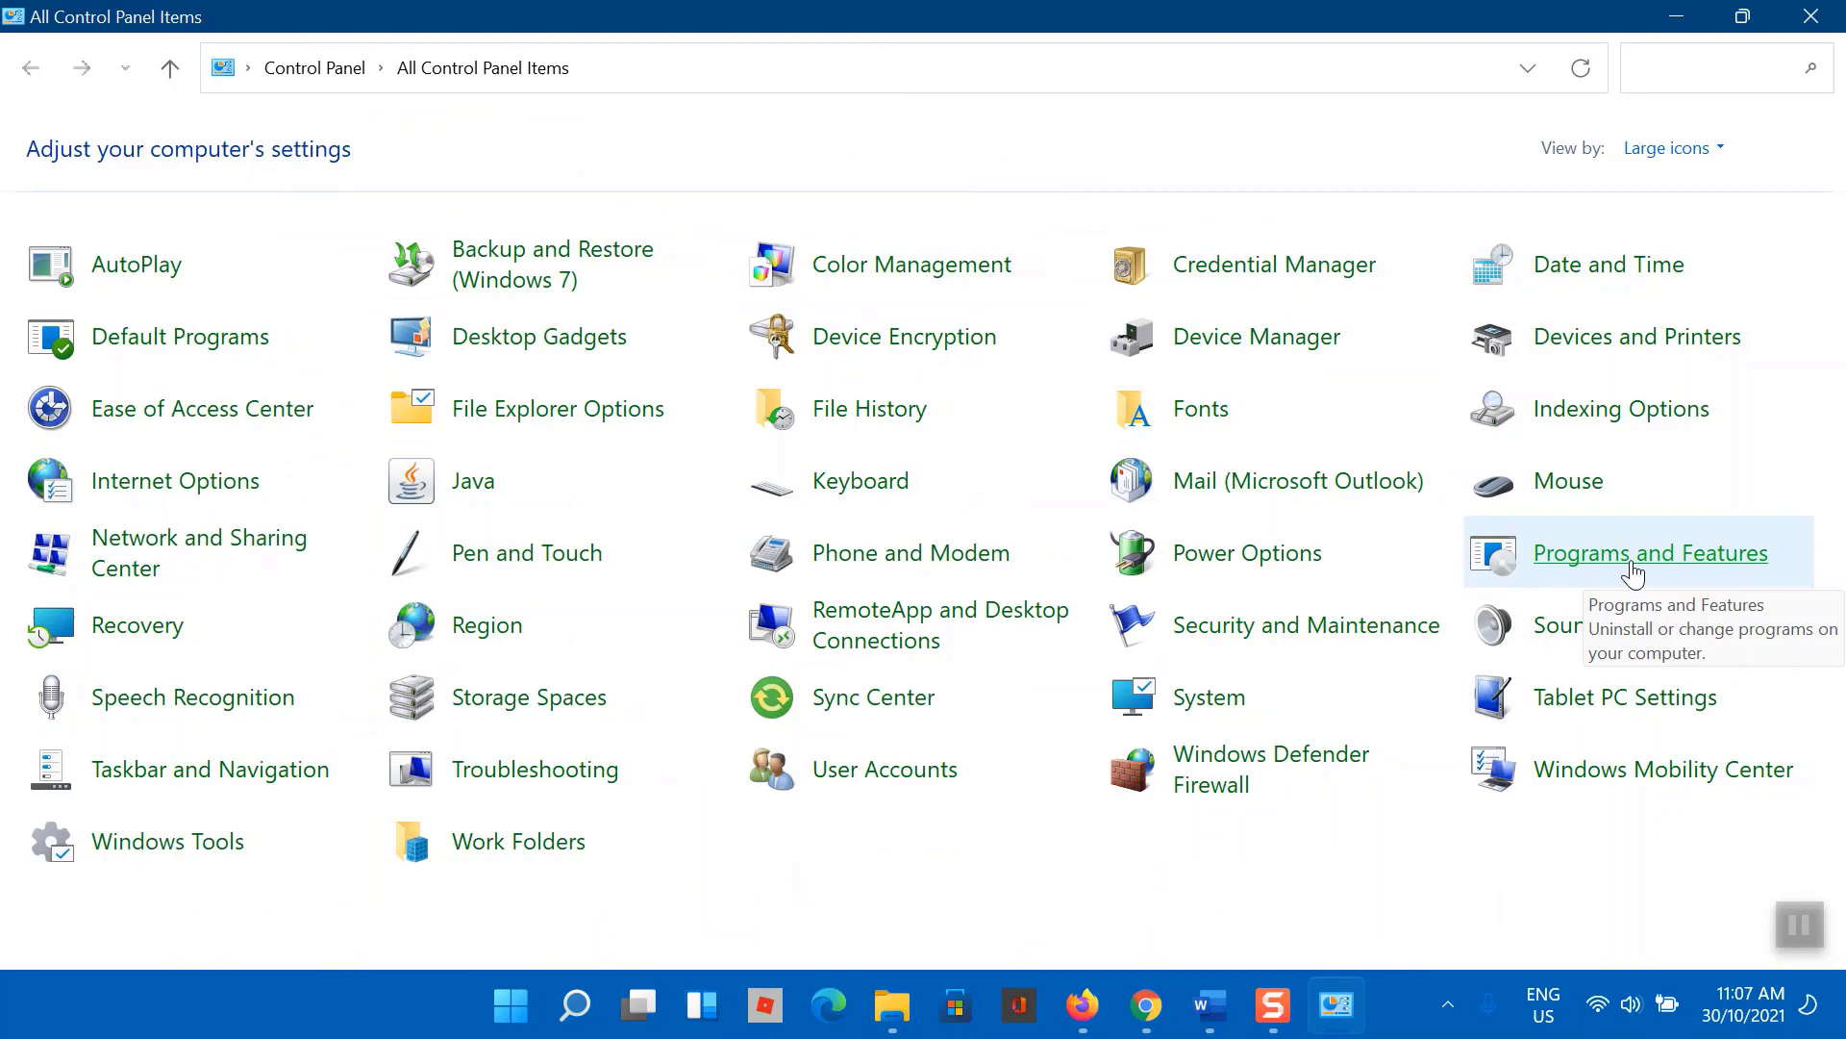
Step: Remove Java 8 Update 271 (64-bit) via Programs and Features, confirming with Yes
left_click(1650, 554)
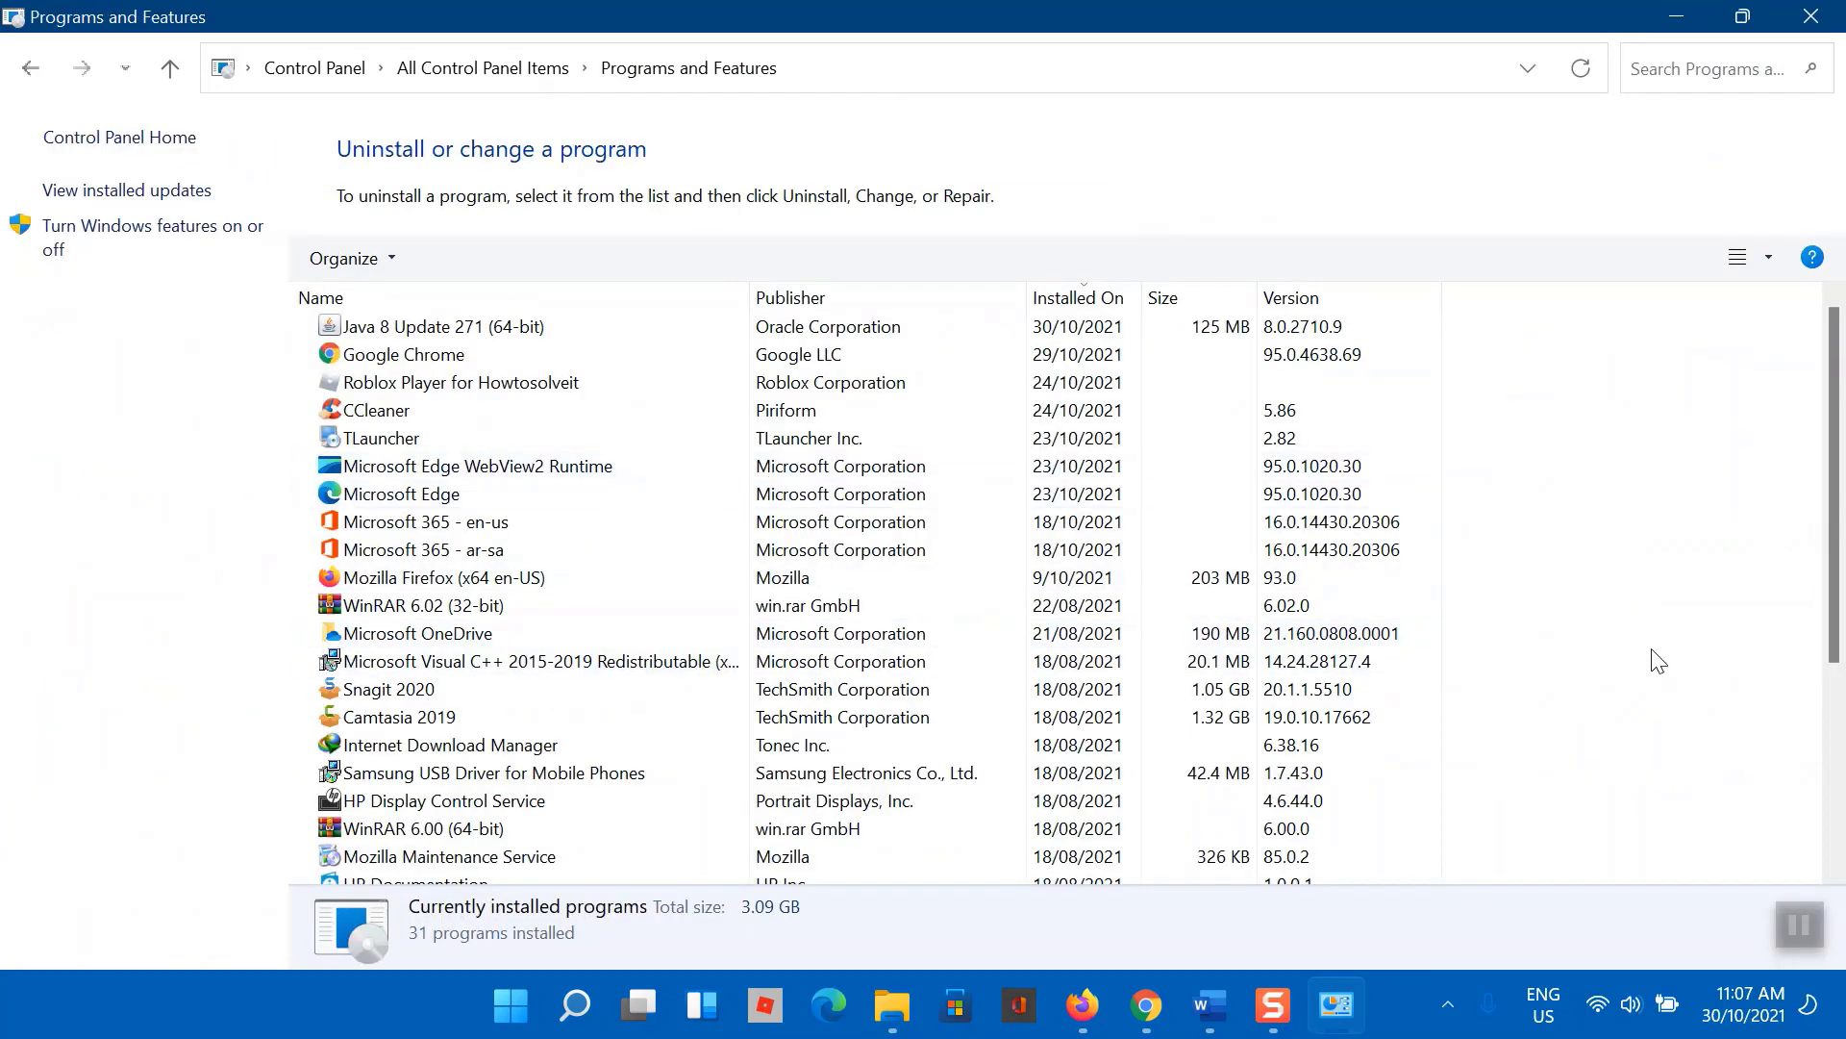
mouse_move(1758, 524)
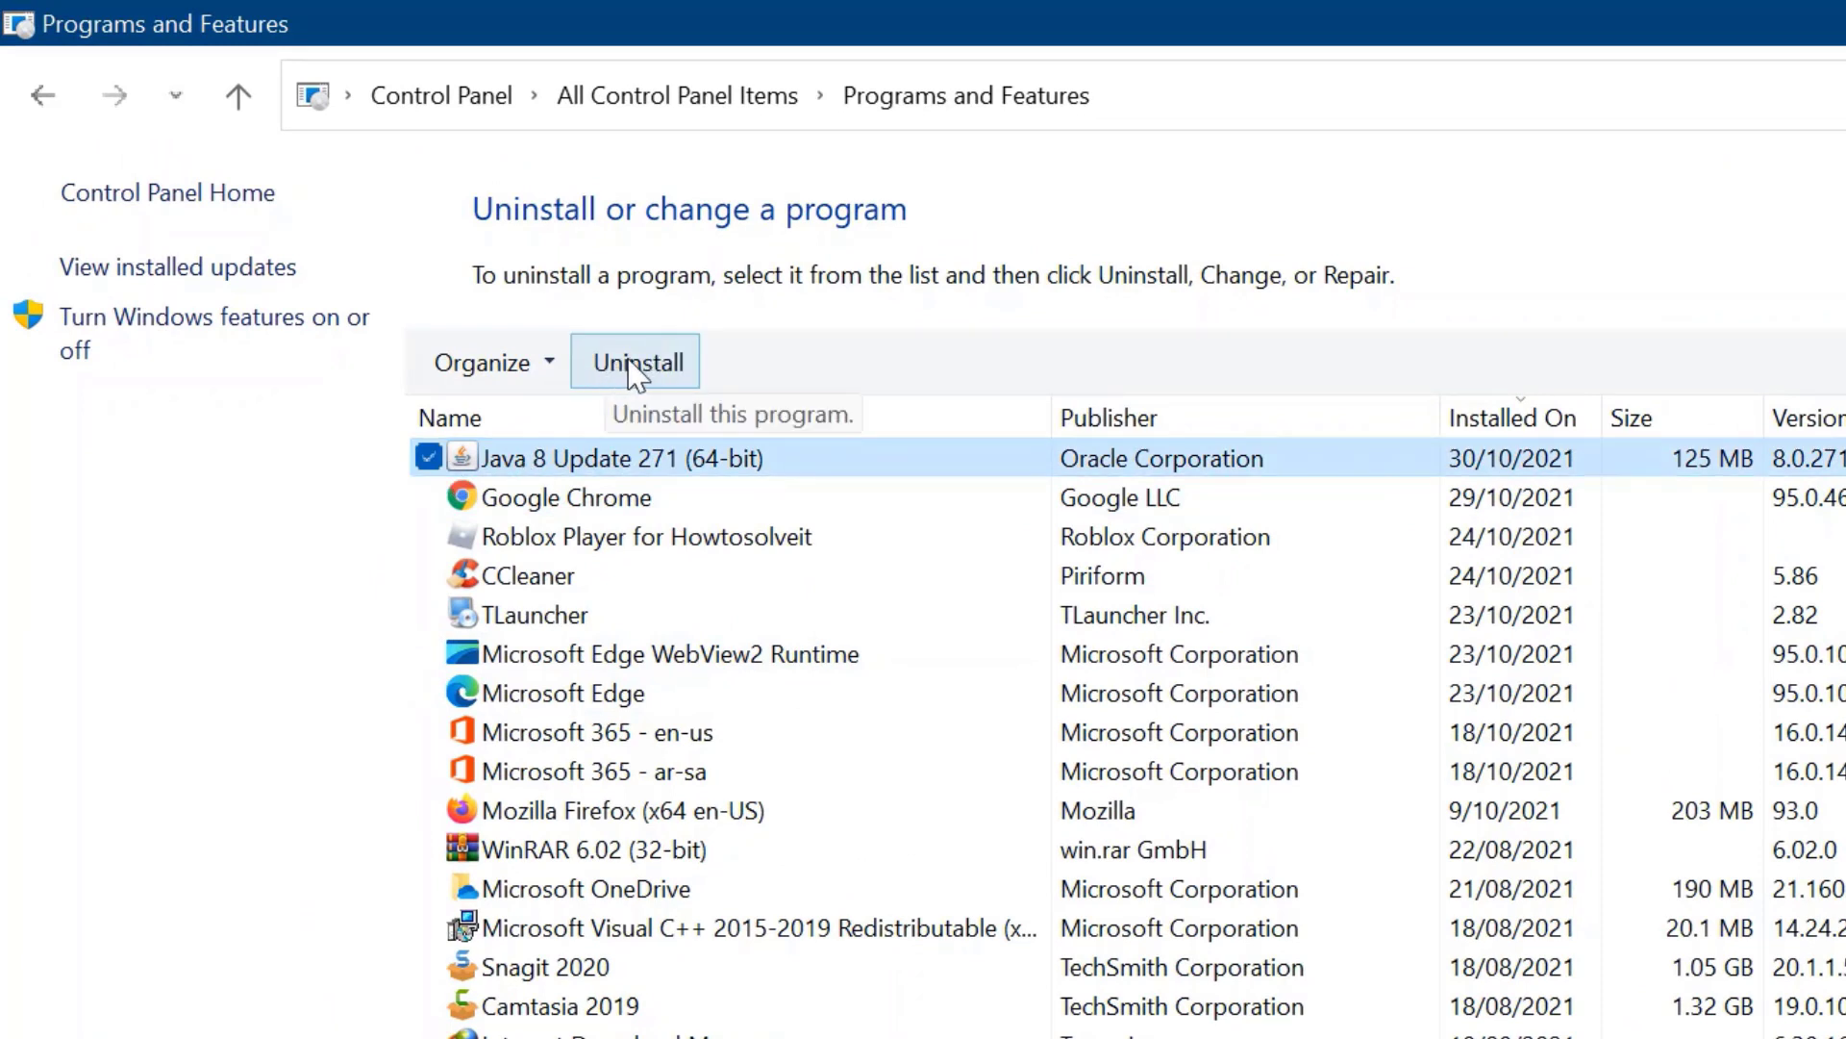
left_click(634, 361)
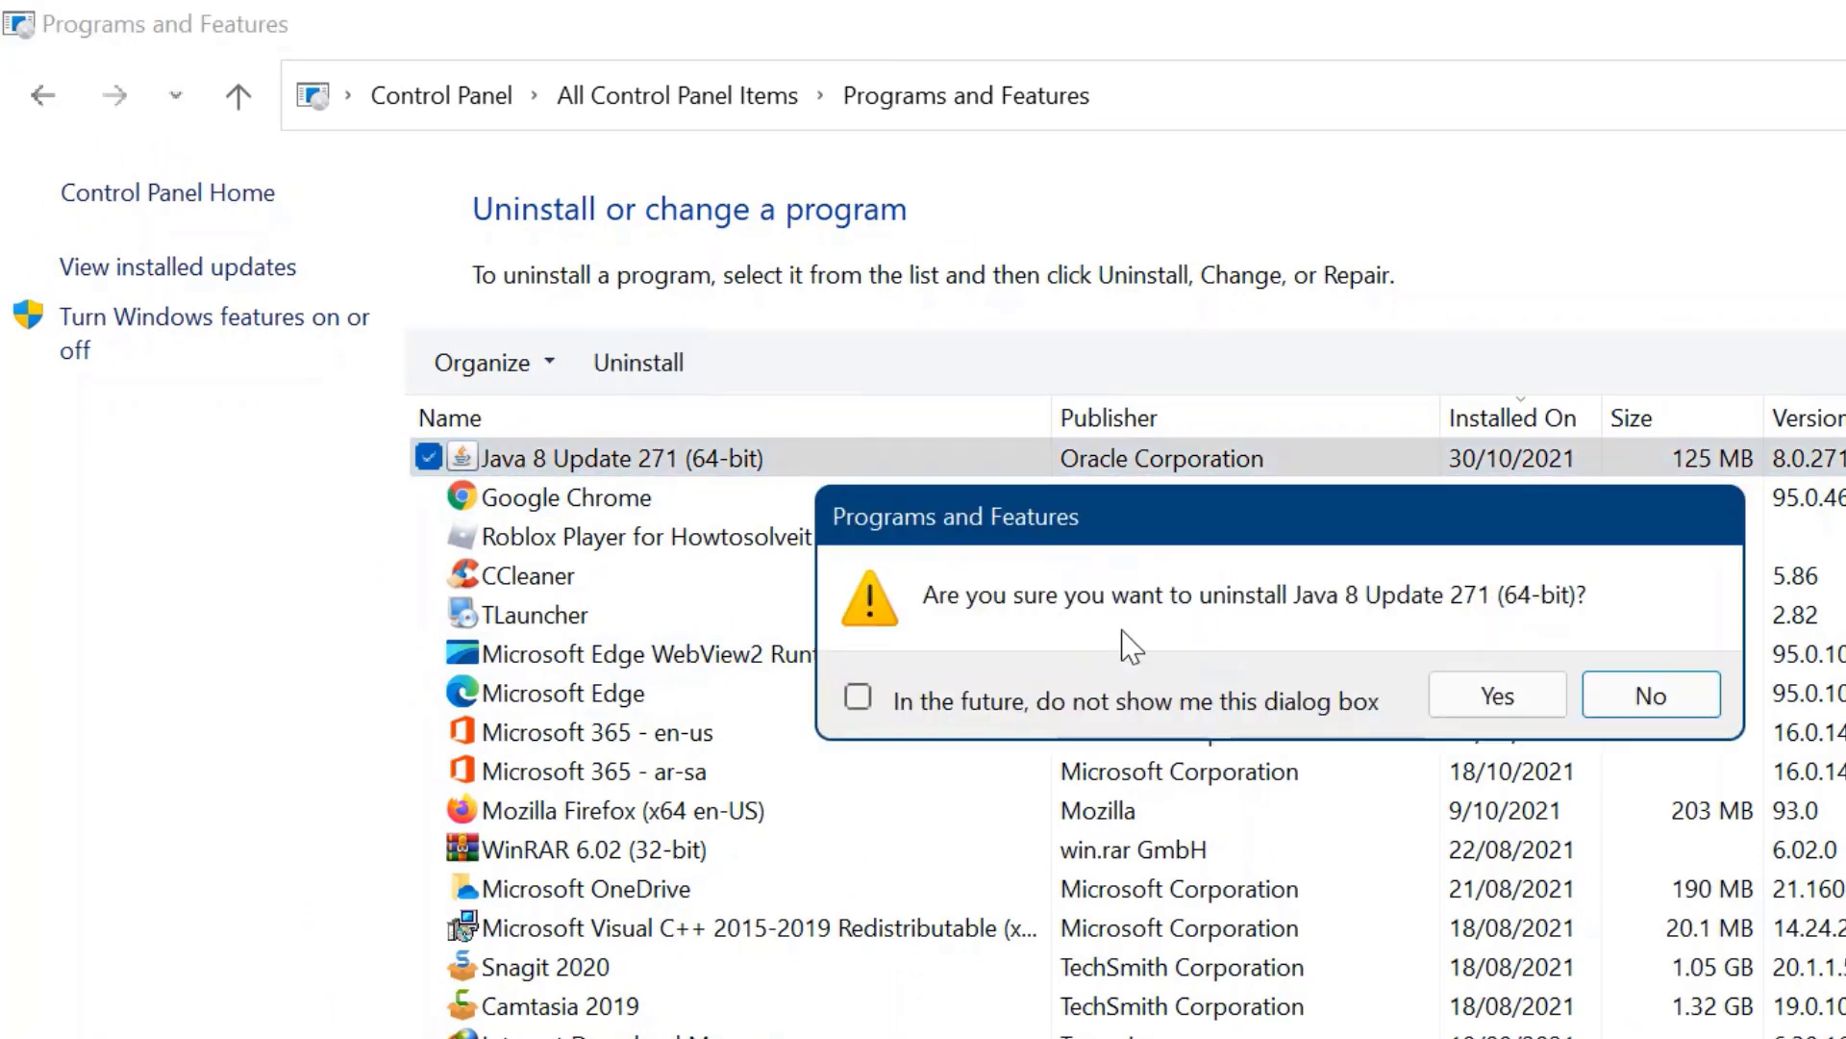
left_click(1496, 694)
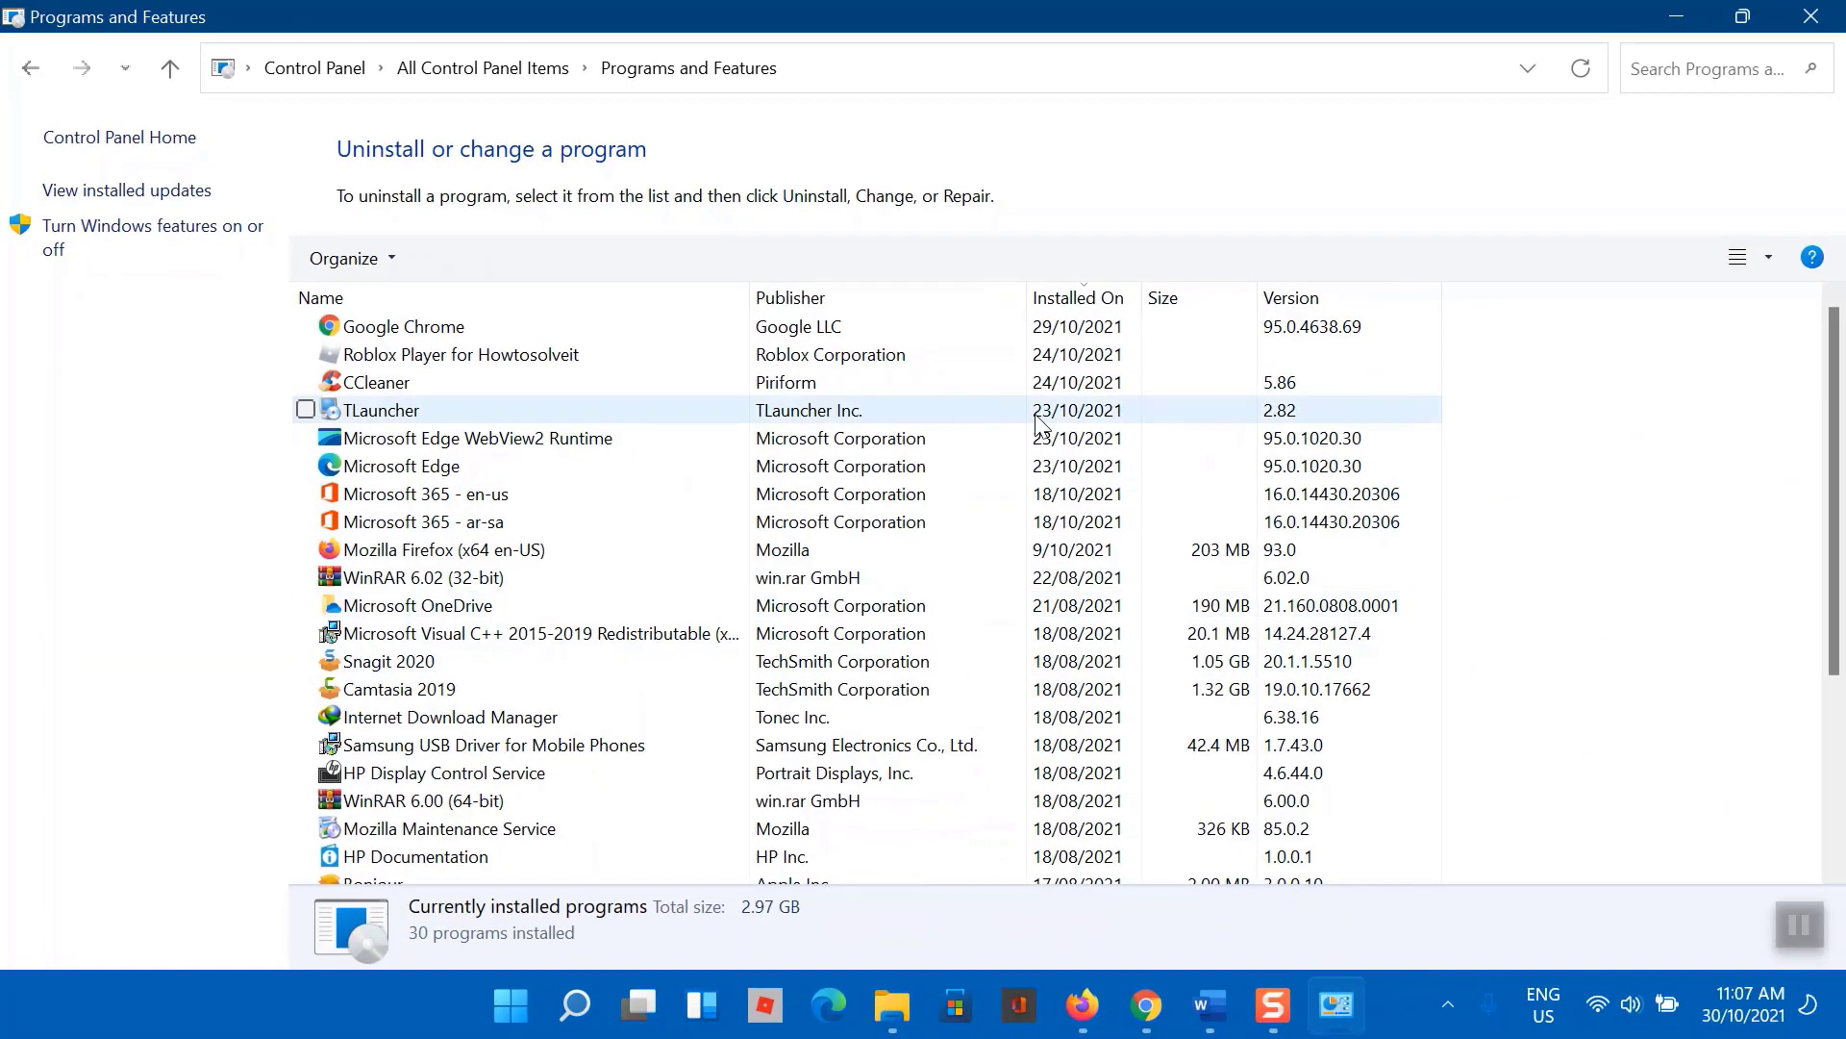
Step: Close Programs and Features and relaunch TLauncher, which reports Java is missing
left_click(1809, 16)
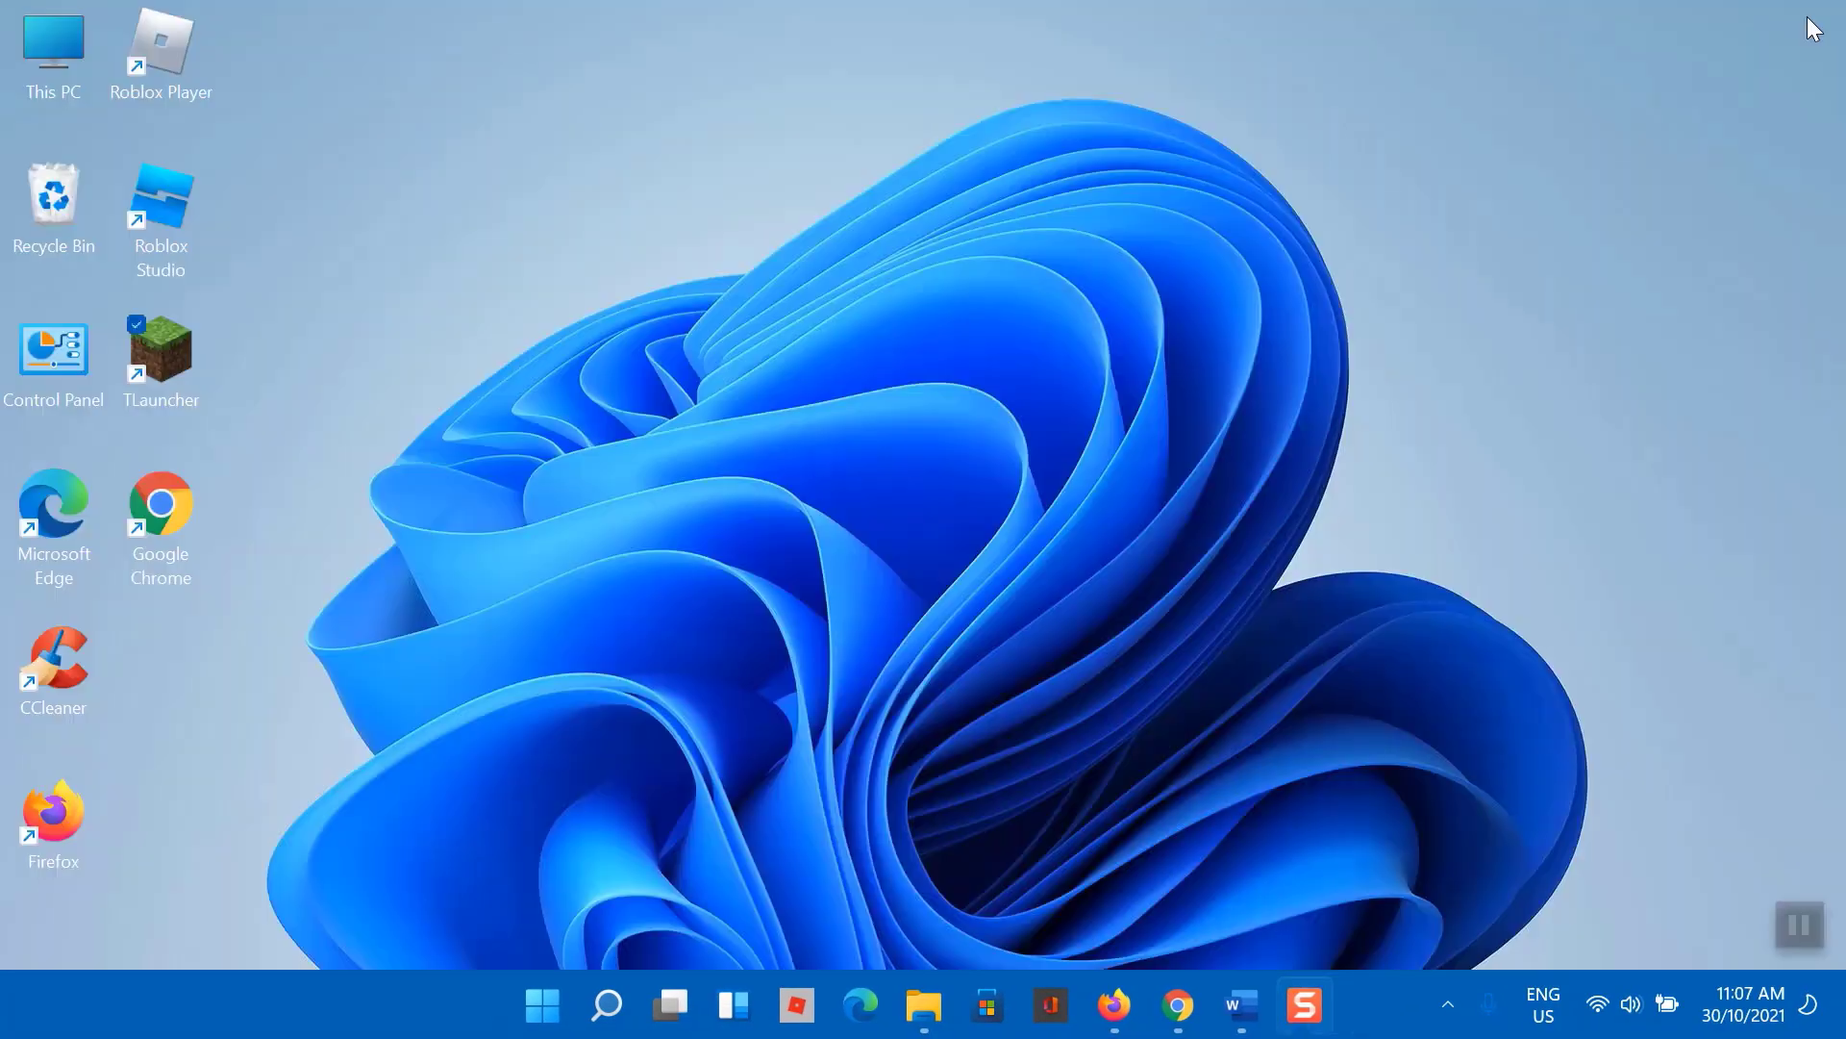
mouse_move(791, 457)
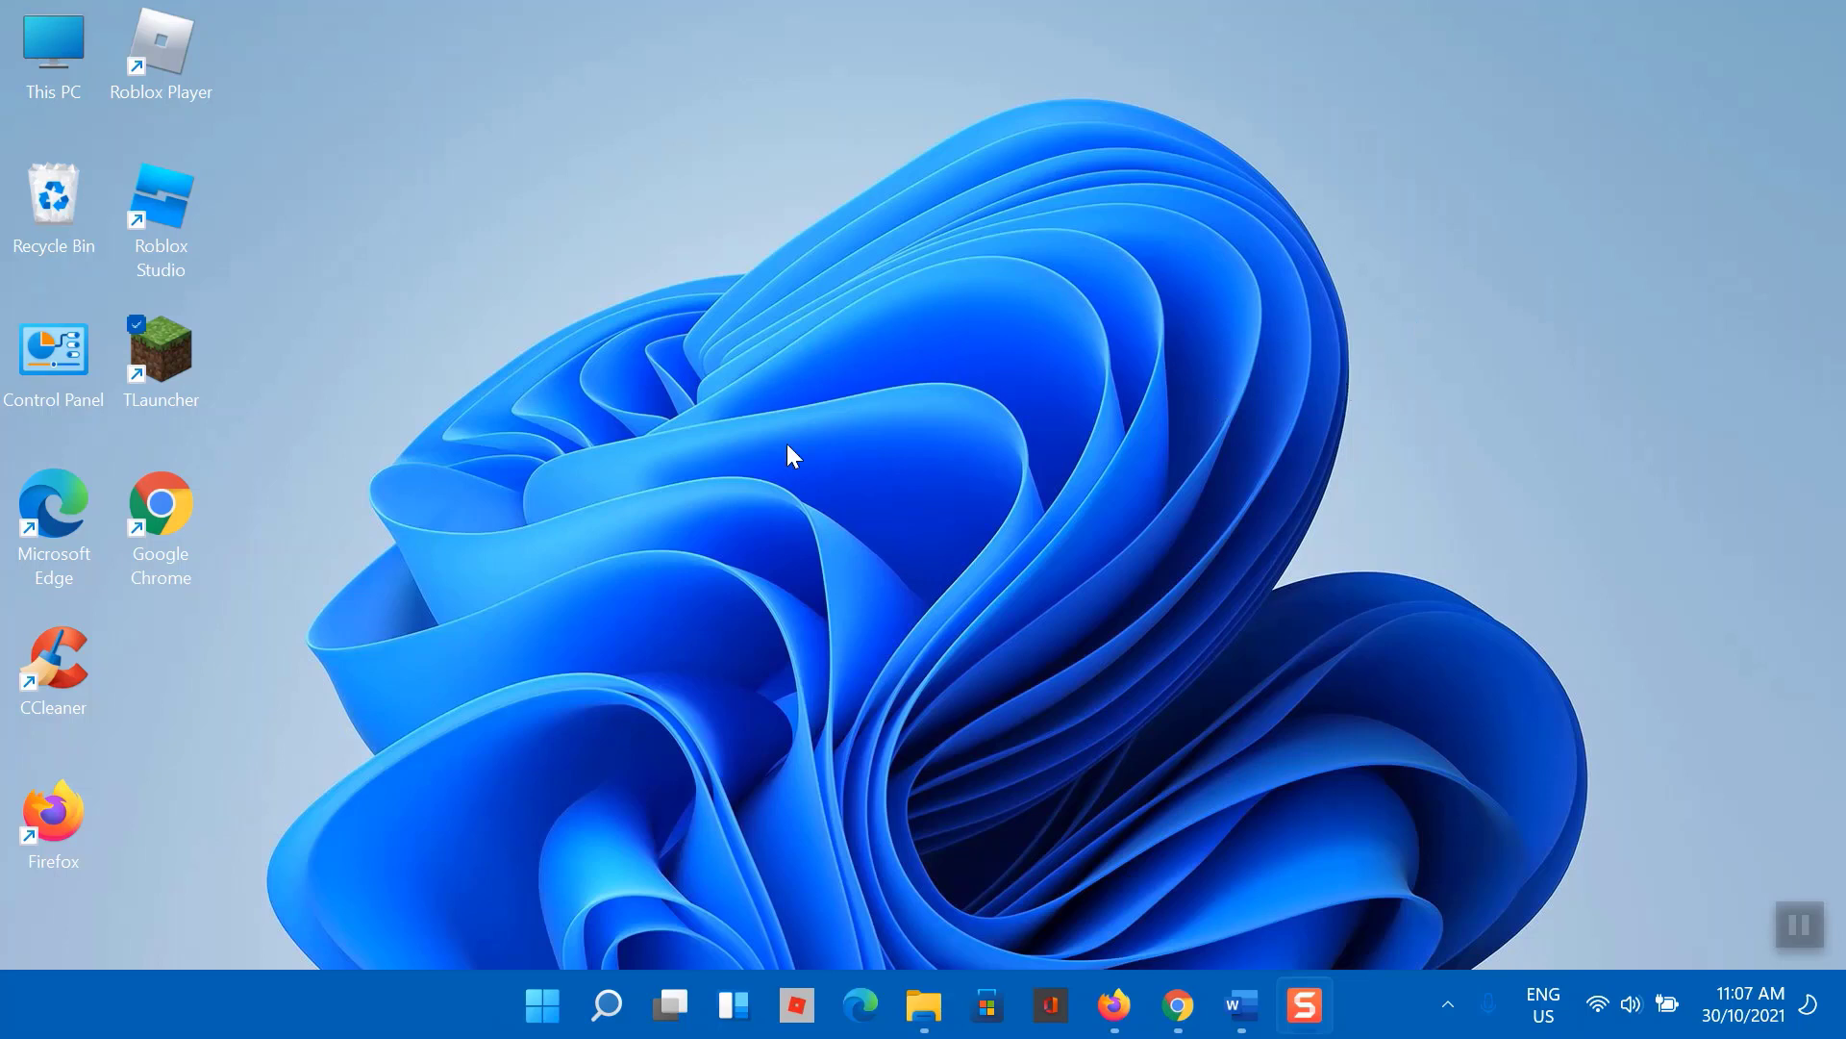
double_click(159, 356)
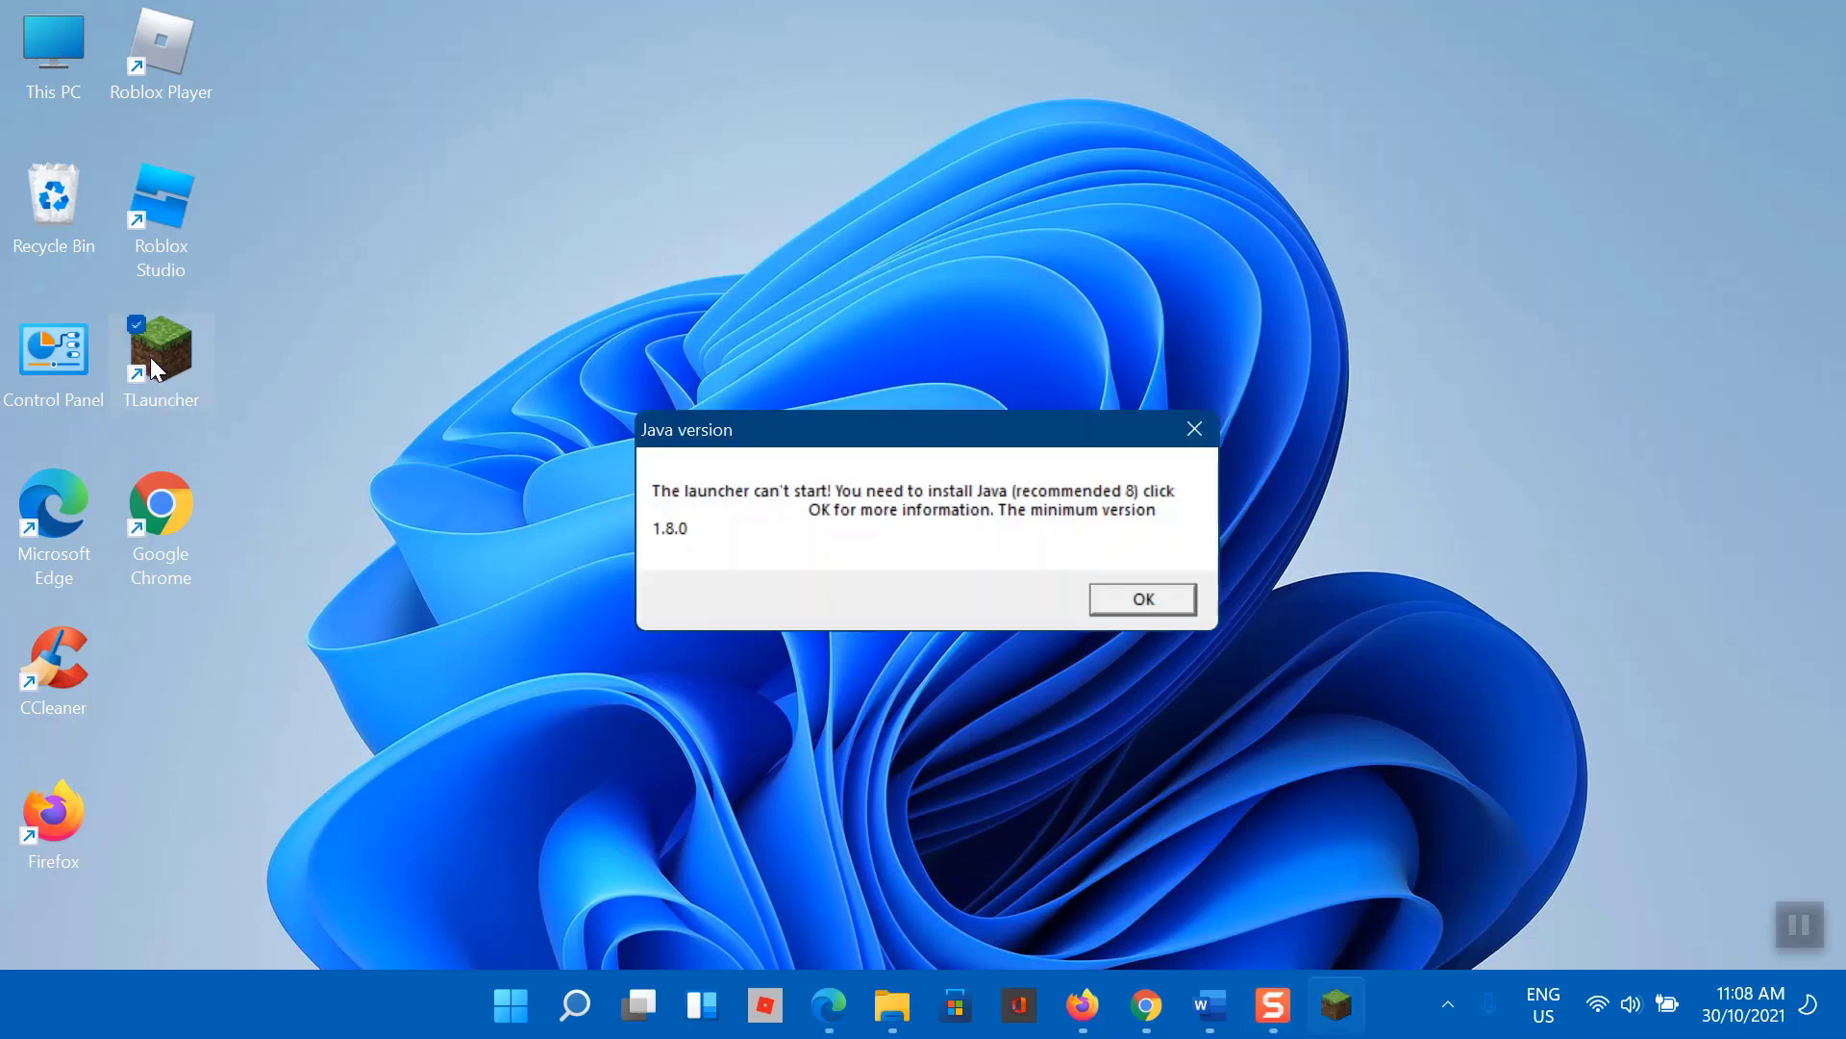
mouse_move(1140, 599)
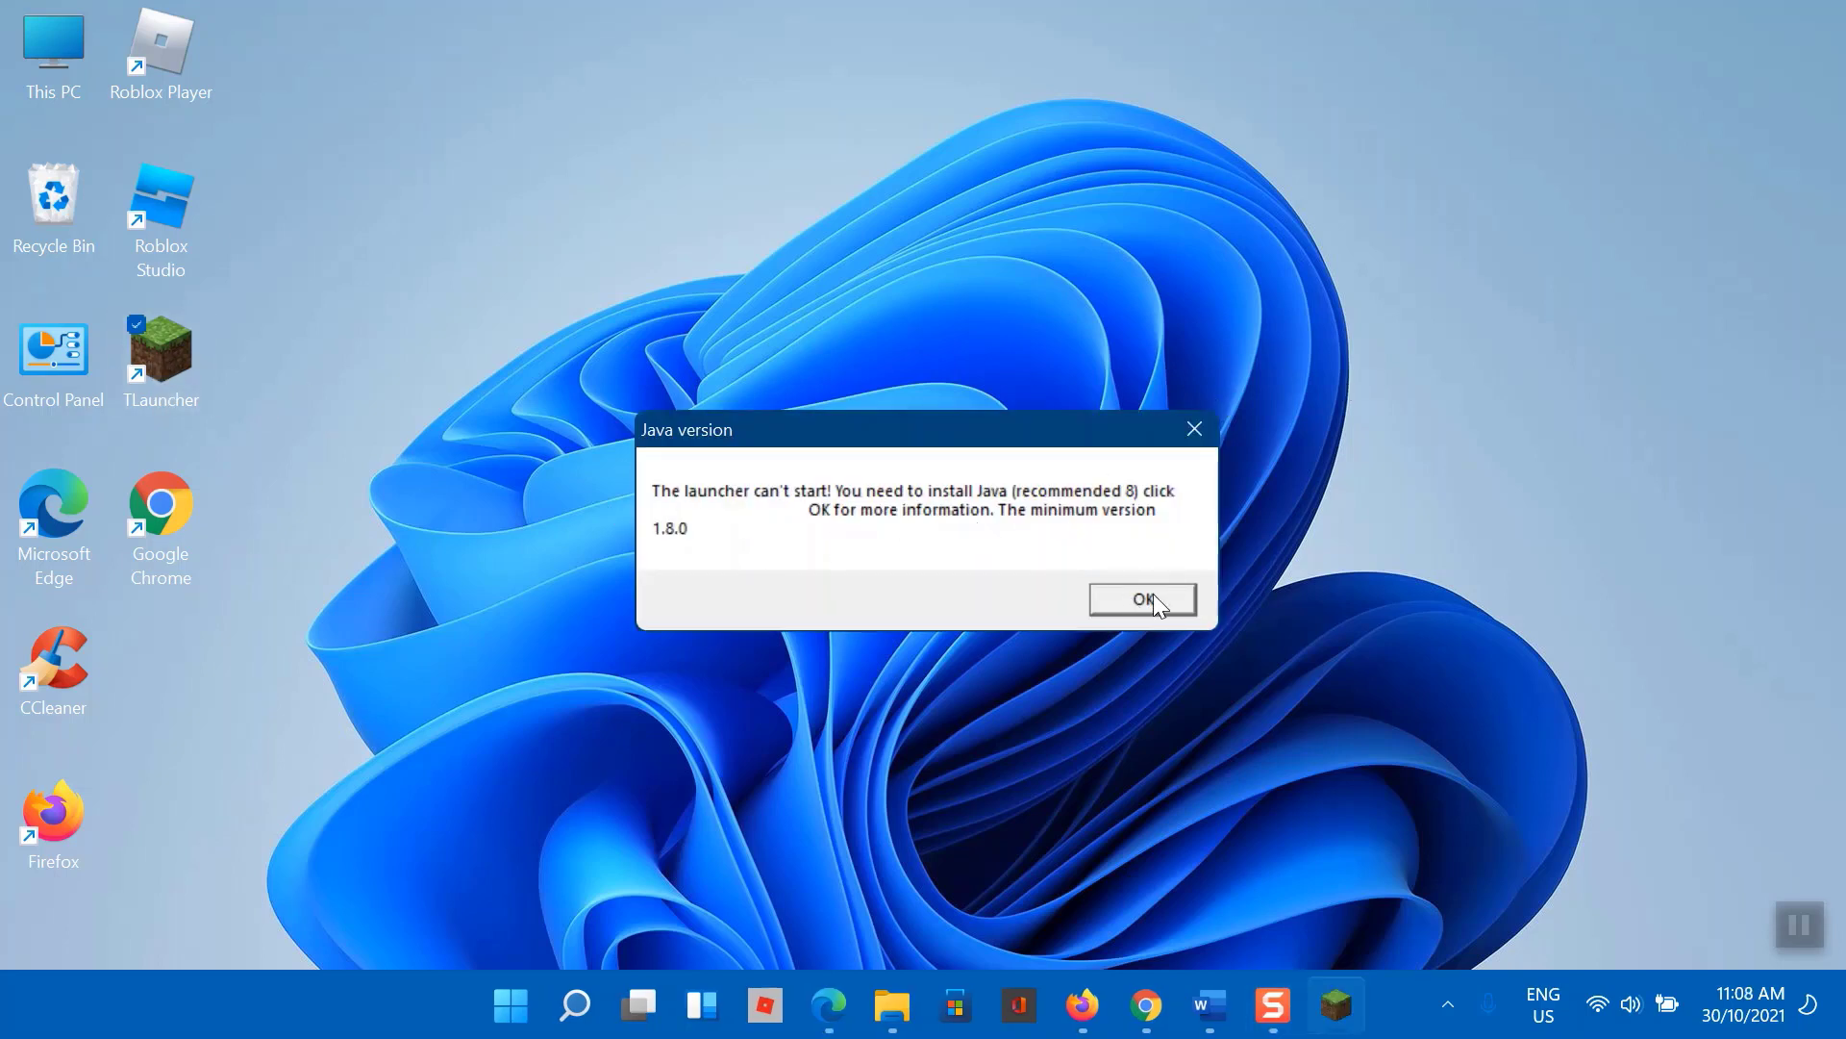
Step: Download jre-8u51-windows-x64.exe from java-for-minecraft.com and run the installer
left_click(1142, 600)
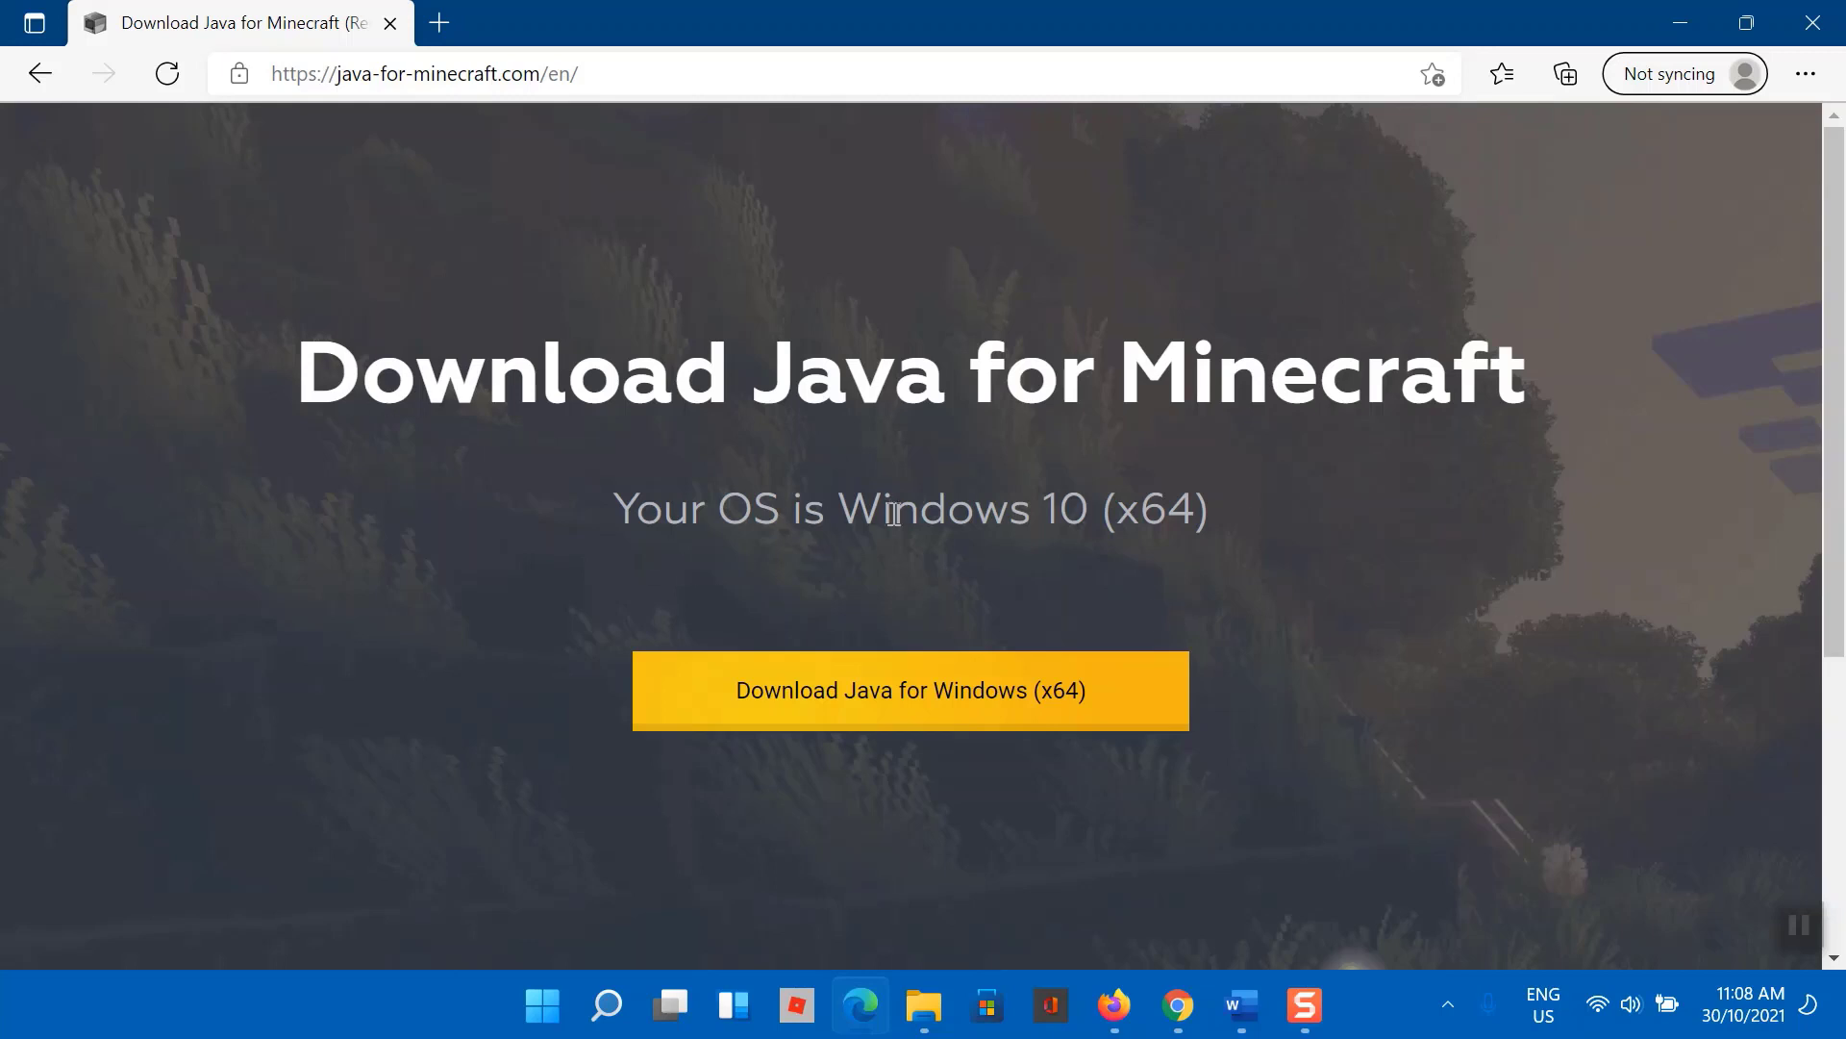
scroll("down", 3)
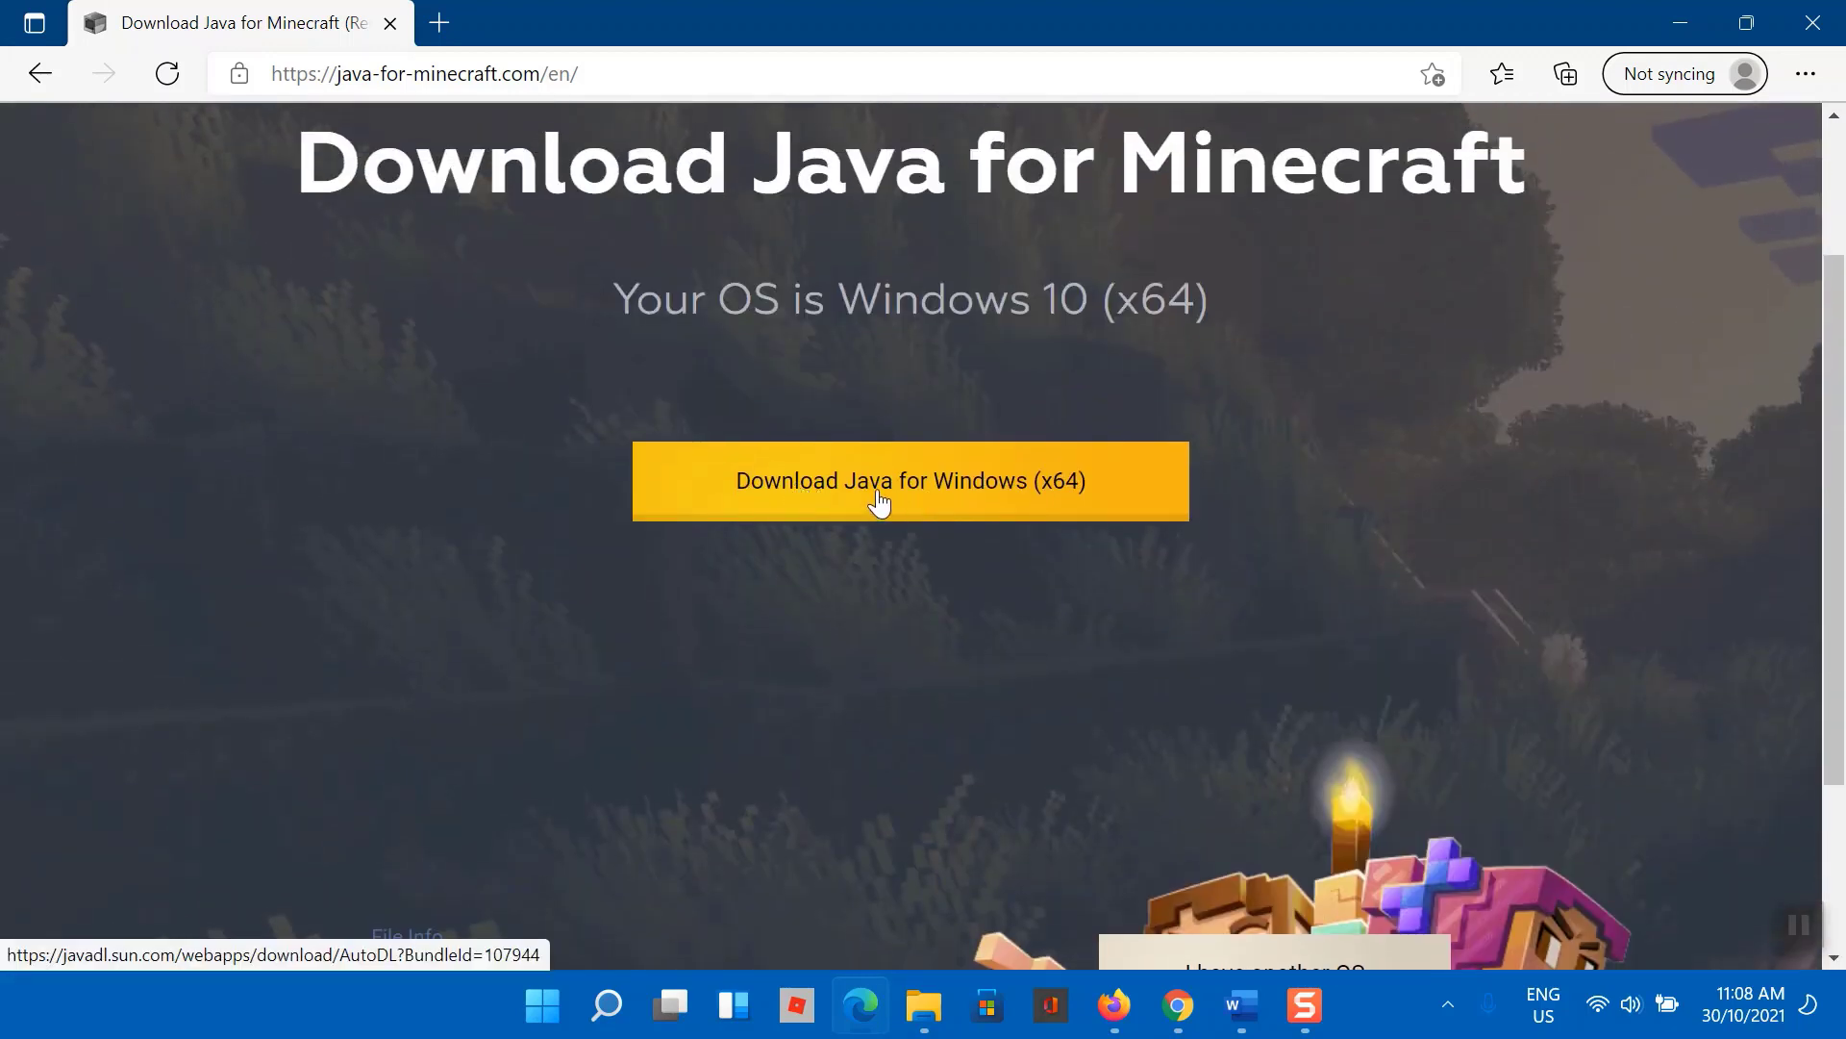
left_click(909, 481)
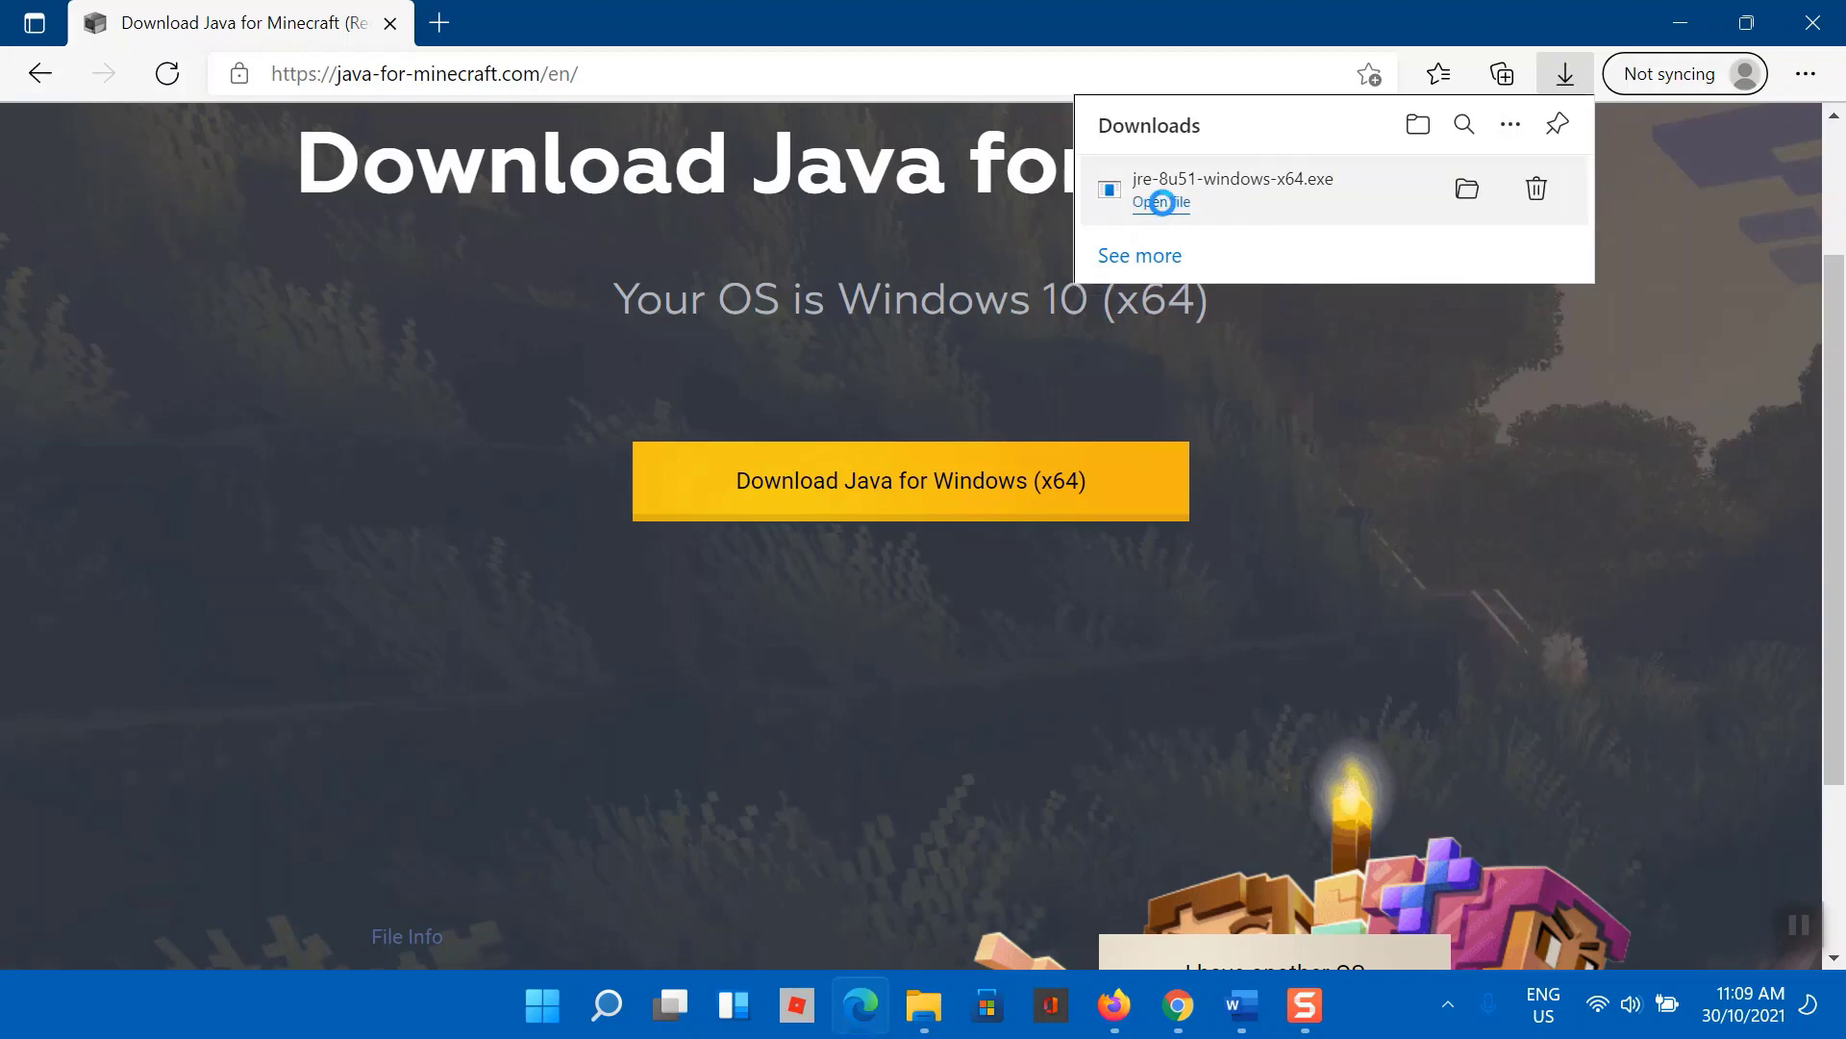
left_click(1160, 203)
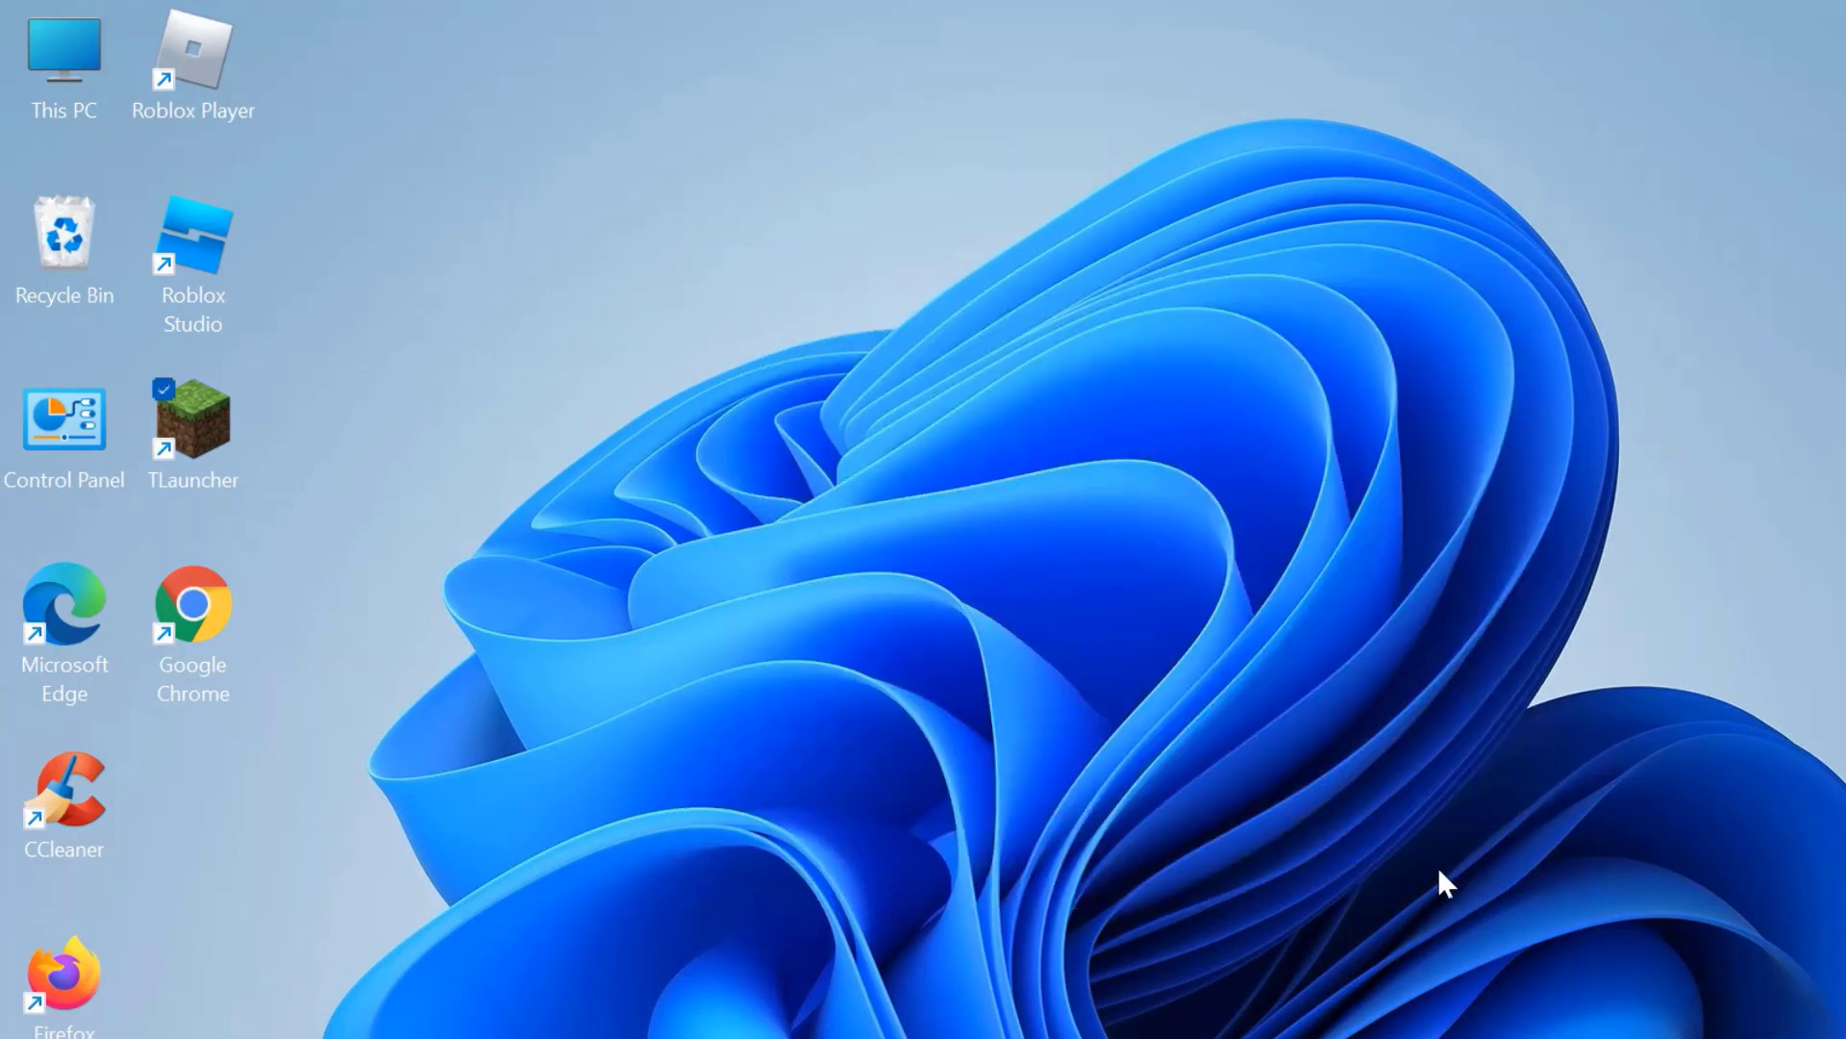
Step: Reopen TLauncher, reach the Minecraft 1.17.1 main menu, then Quit Game
double_click(192, 420)
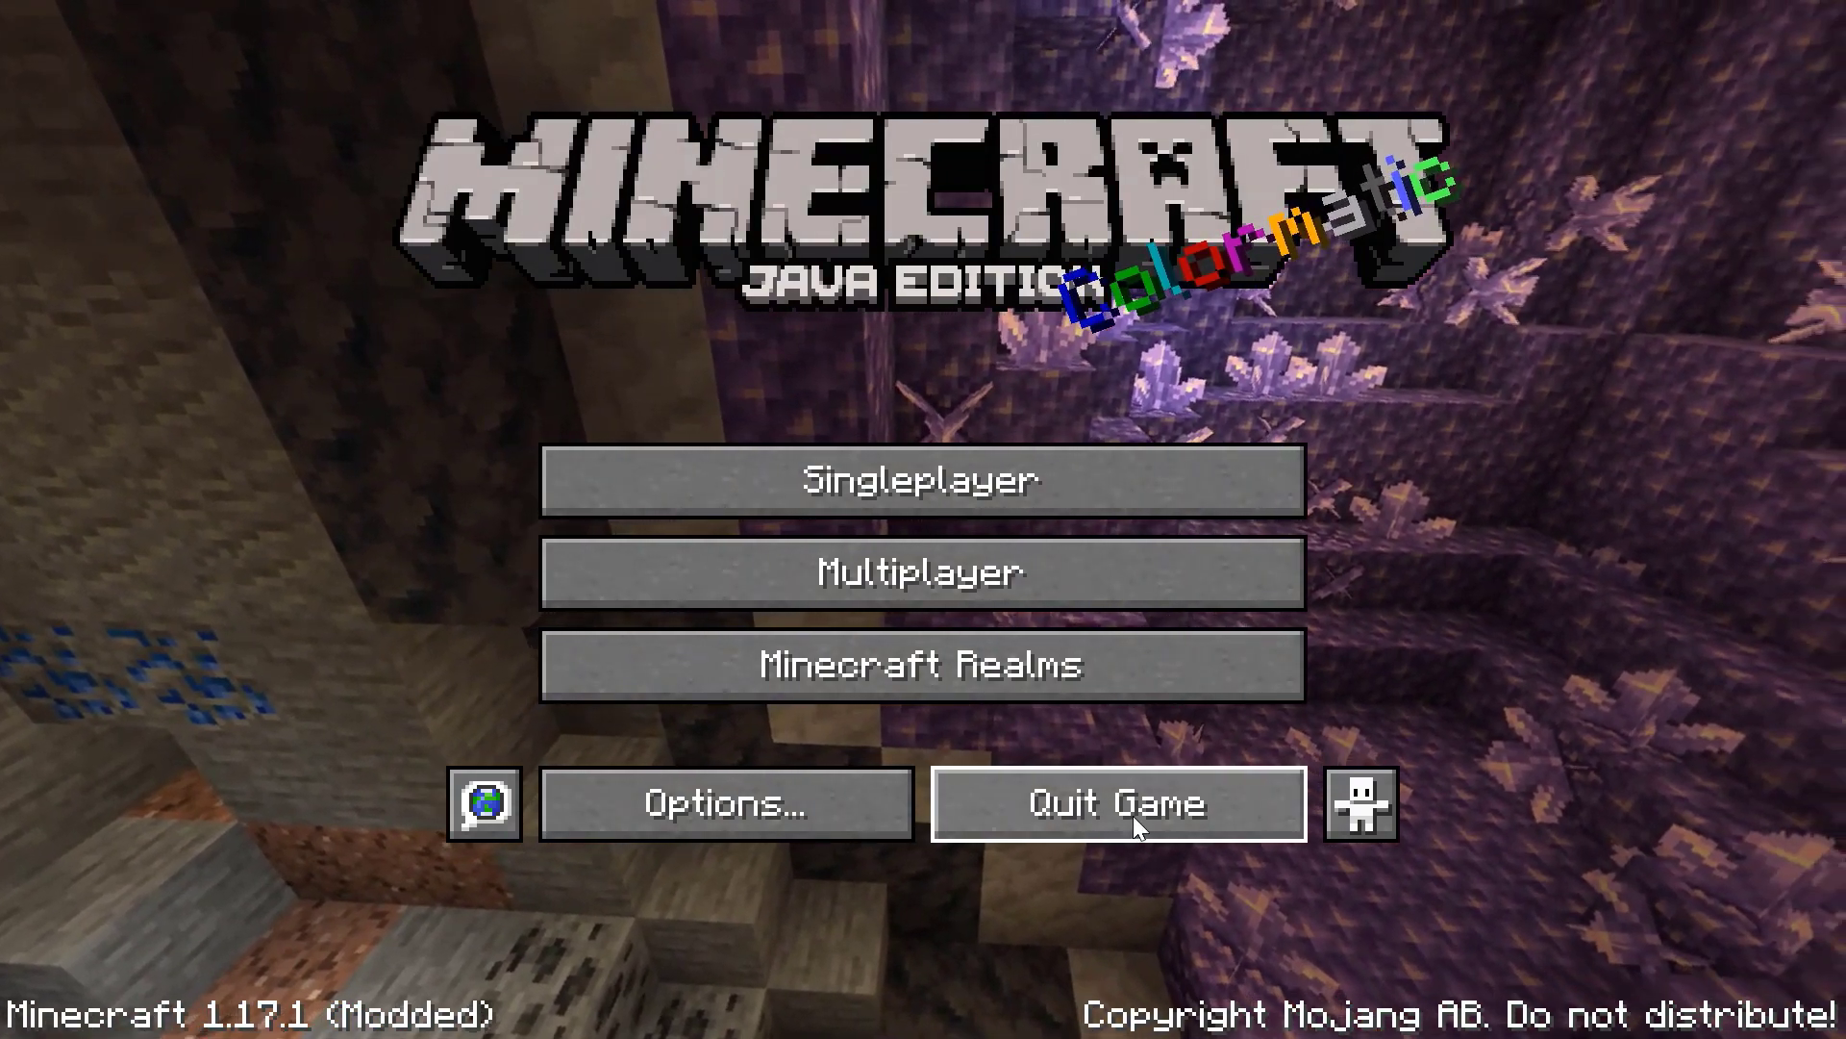
left_click(1116, 803)
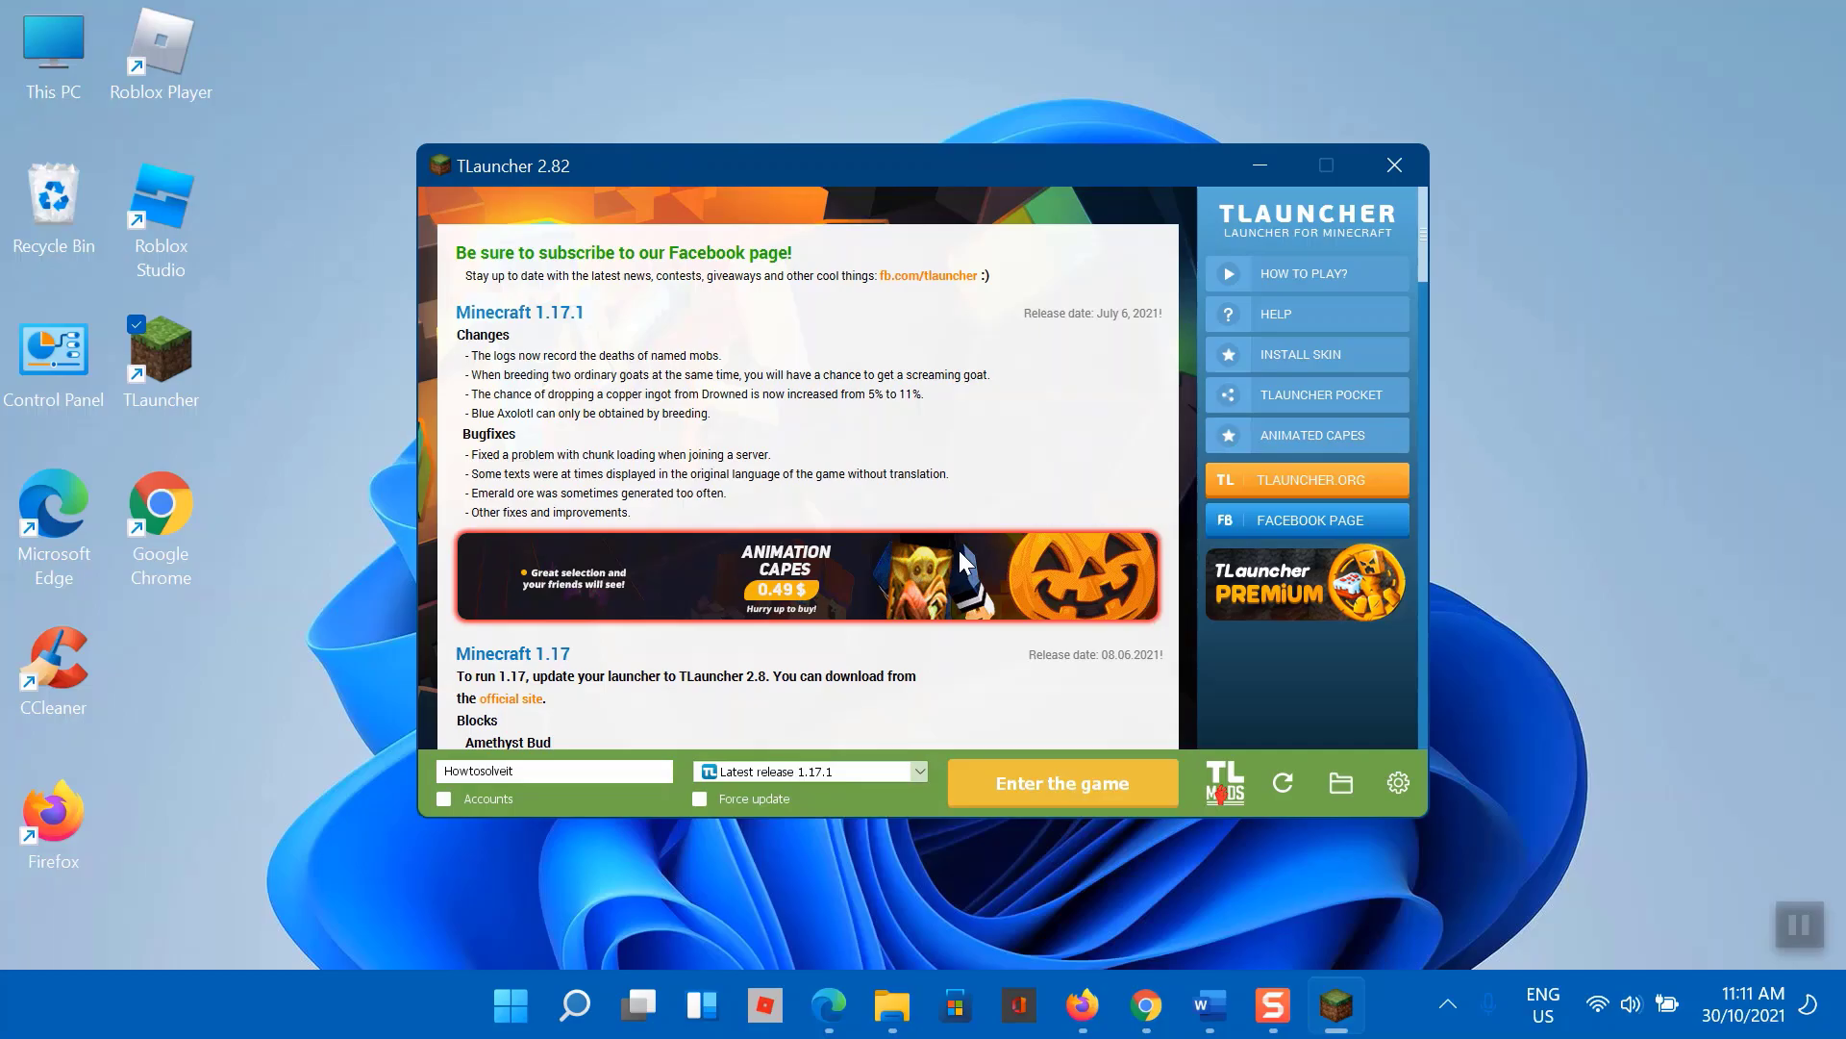